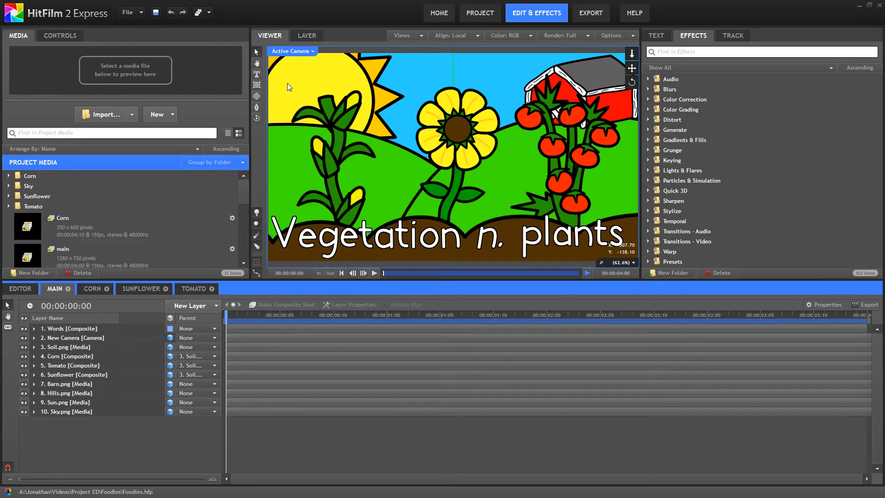
mouse_move(459, 205)
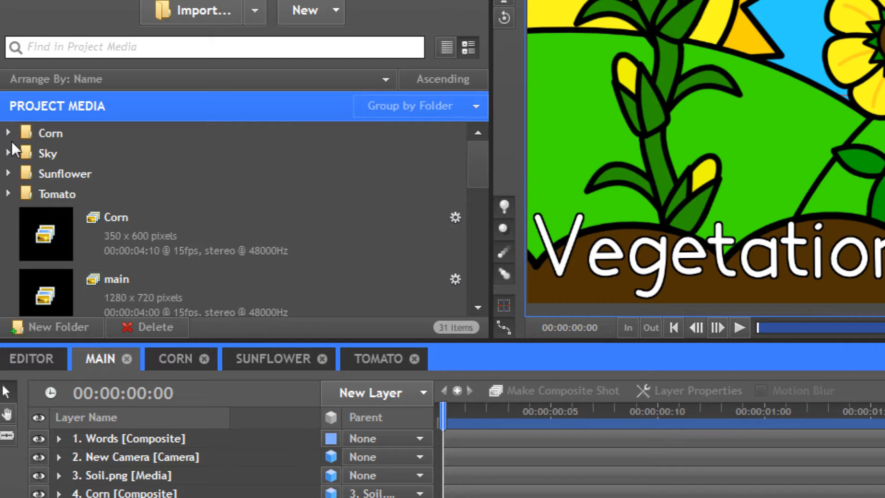
- Browse the images inside the Corn media folder, then collapse it again
click(8, 131)
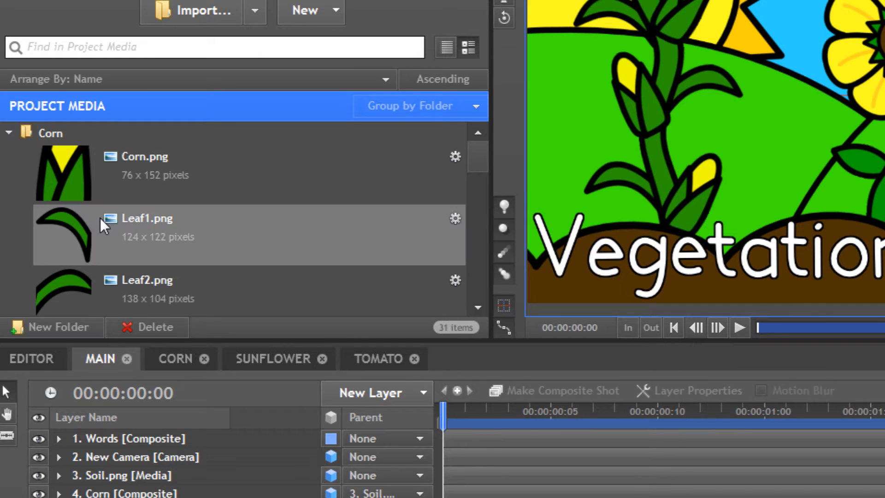
scroll(down, 3)
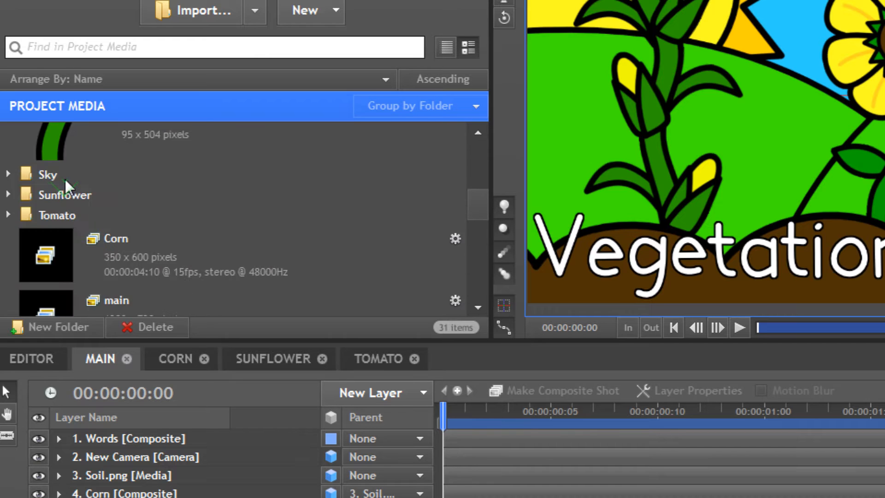
click(9, 132)
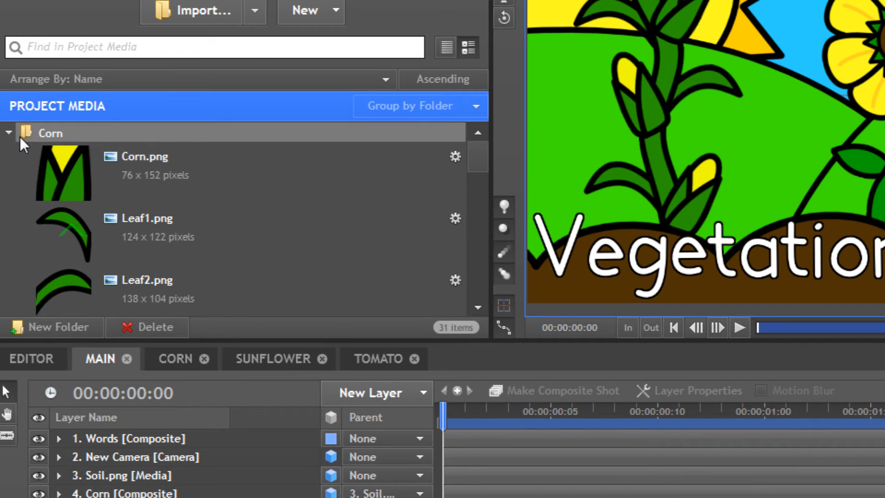
click(175, 359)
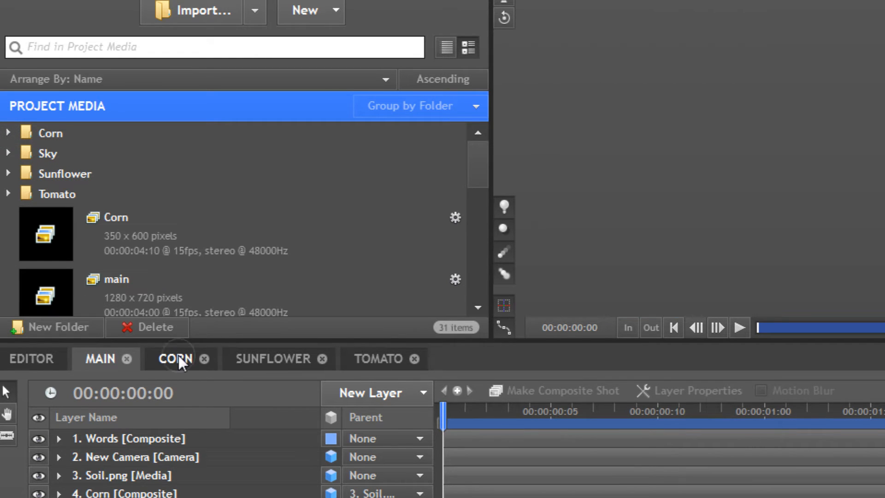
- Review Leaf1.png's rotation keyframes in the CORN composite and preview its flapping
click(175, 359)
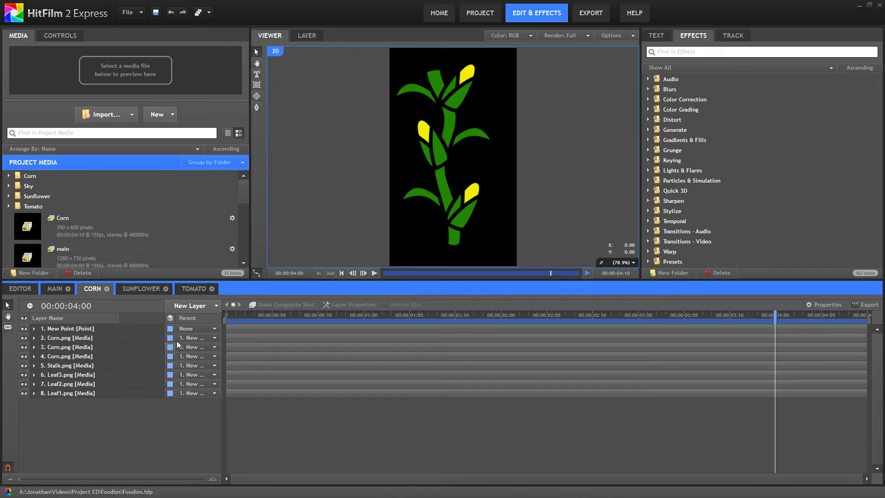
click(33, 393)
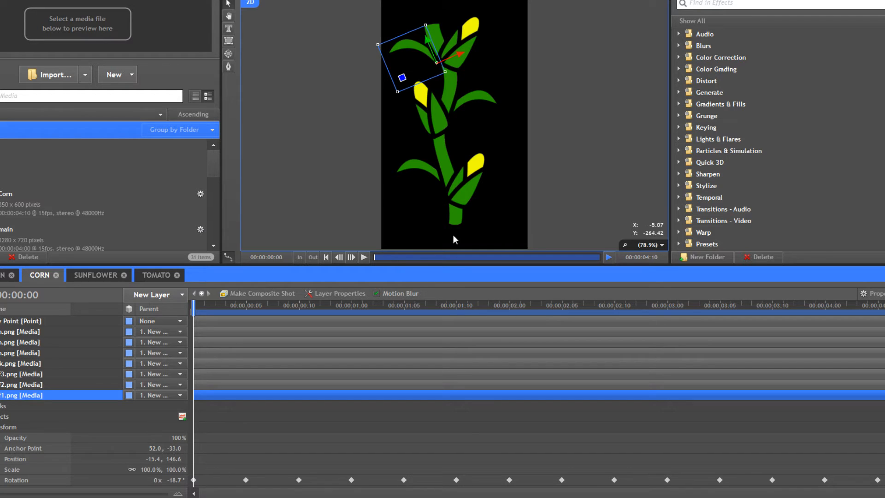
mouse_move(282, 316)
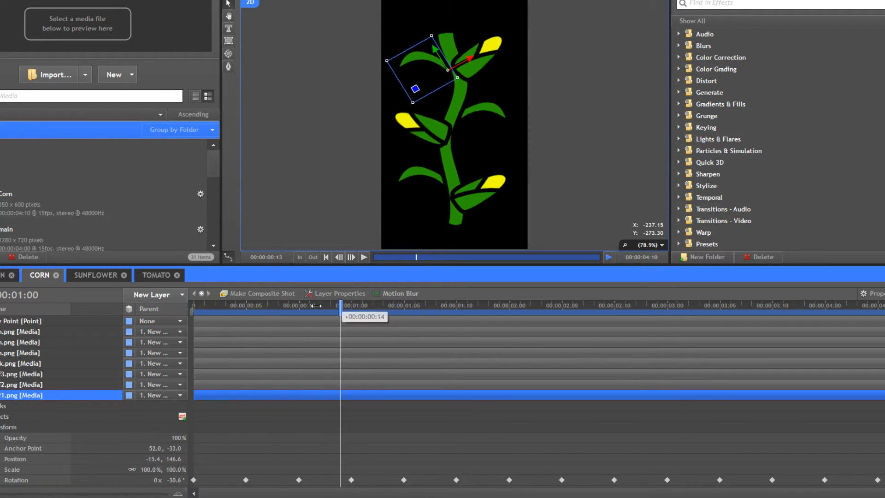
drag(340, 305, 573, 305)
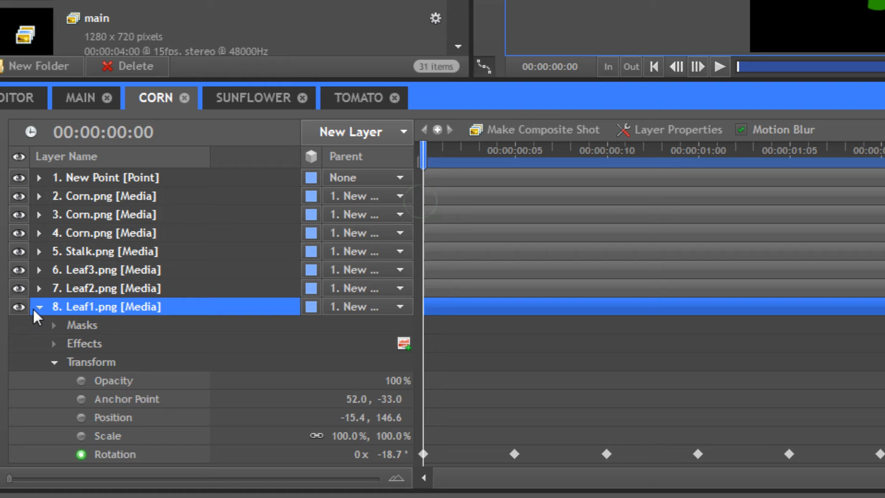
click(40, 306)
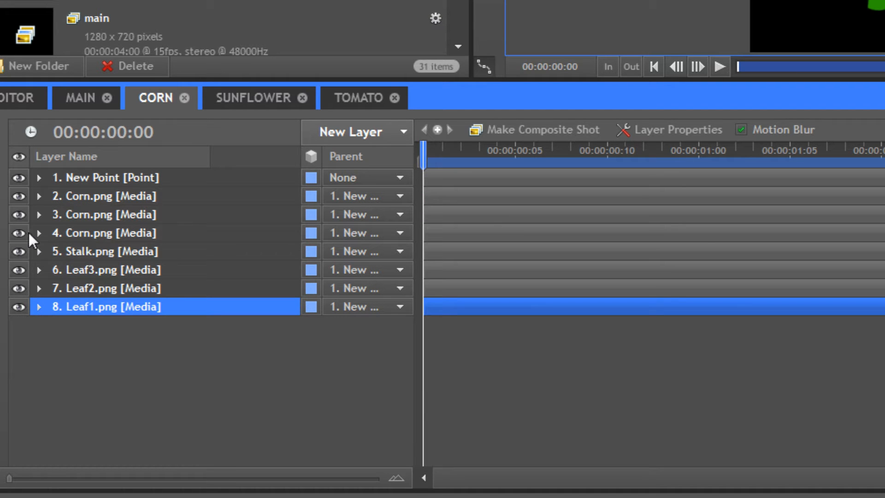
click(40, 232)
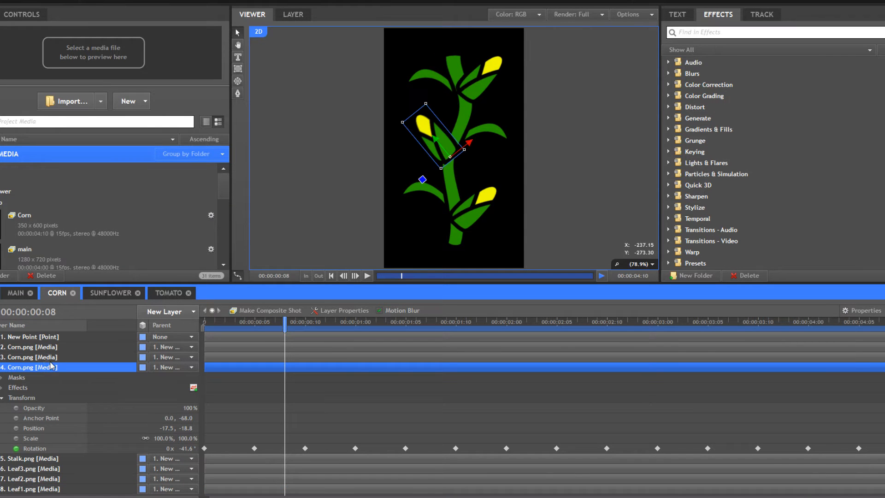
drag(288, 321, 336, 321)
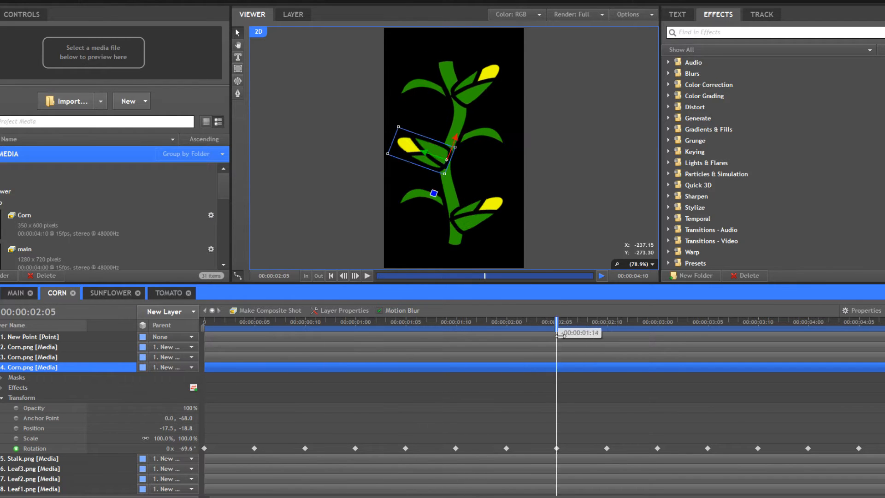
drag(559, 332, 305, 333)
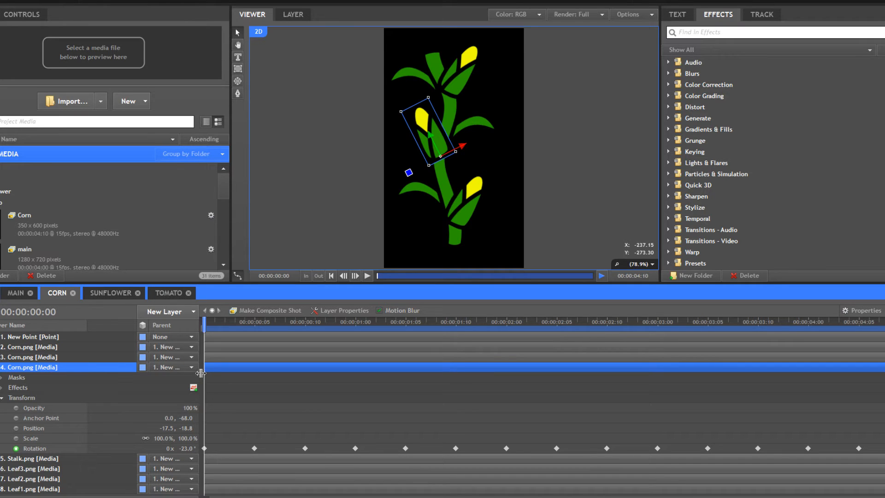
mouse_move(206, 378)
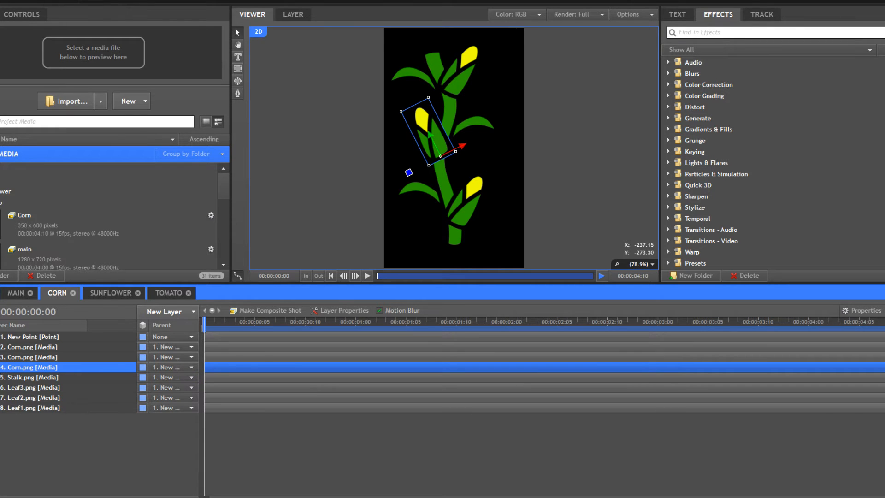
click(2, 377)
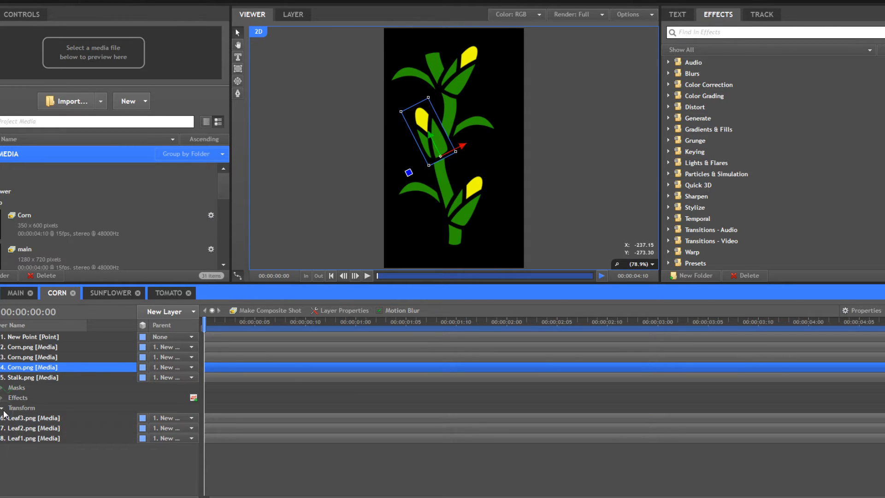
click(3, 407)
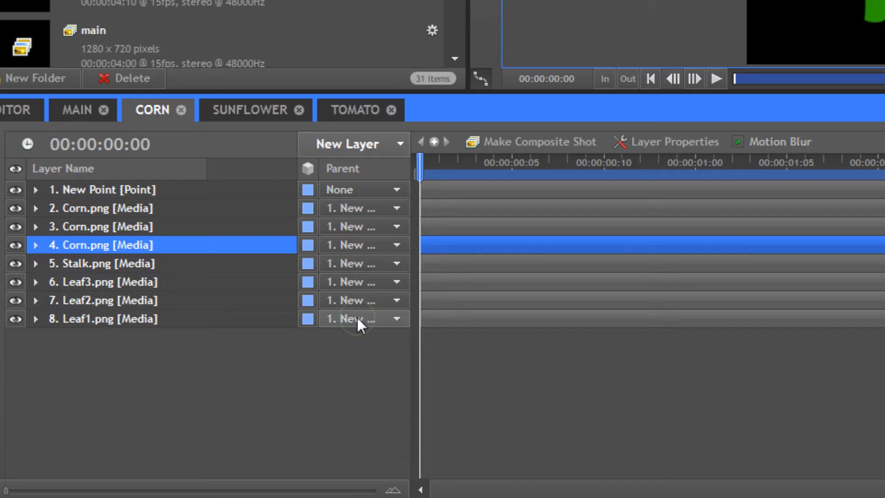
- Show New Point's Scale and Rotation keyframes and preview the corn plant's bobbing
click(102, 189)
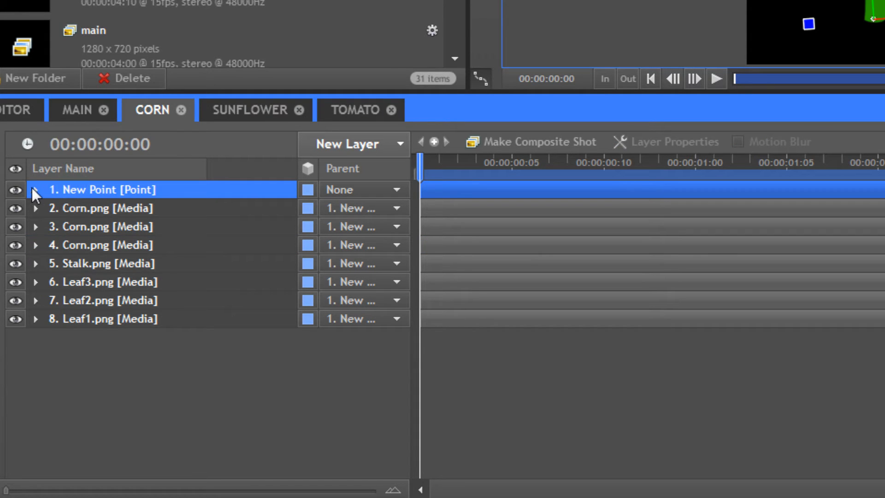
click(35, 189)
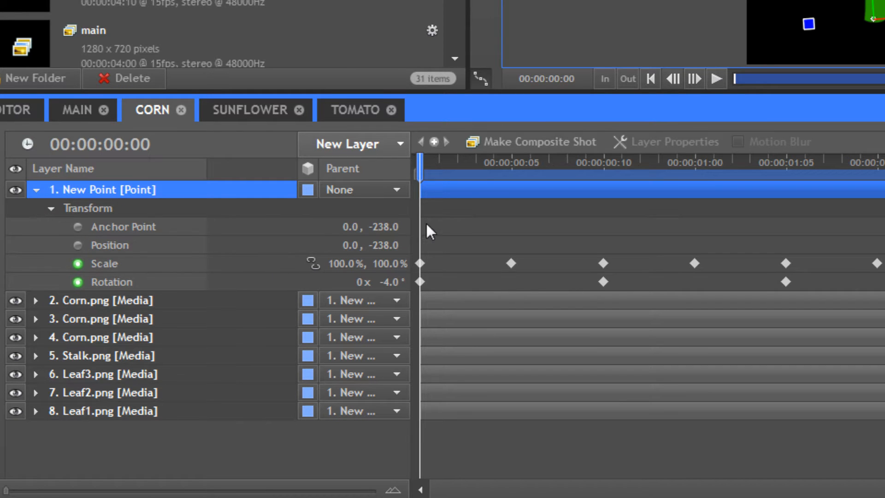
mouse_move(423, 173)
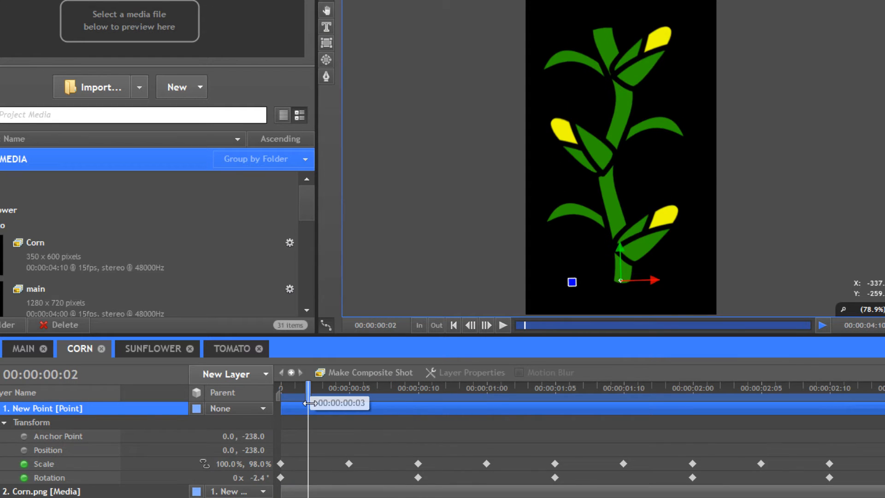
drag(308, 388, 418, 388)
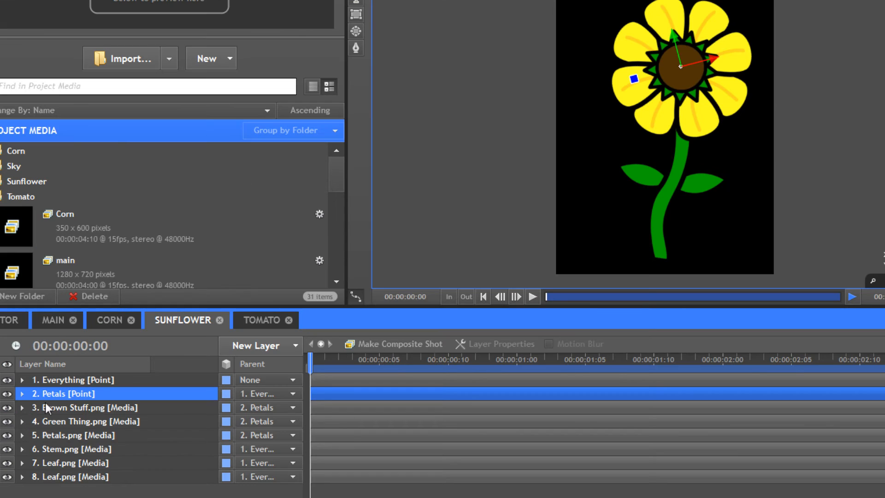
mouse_move(24, 438)
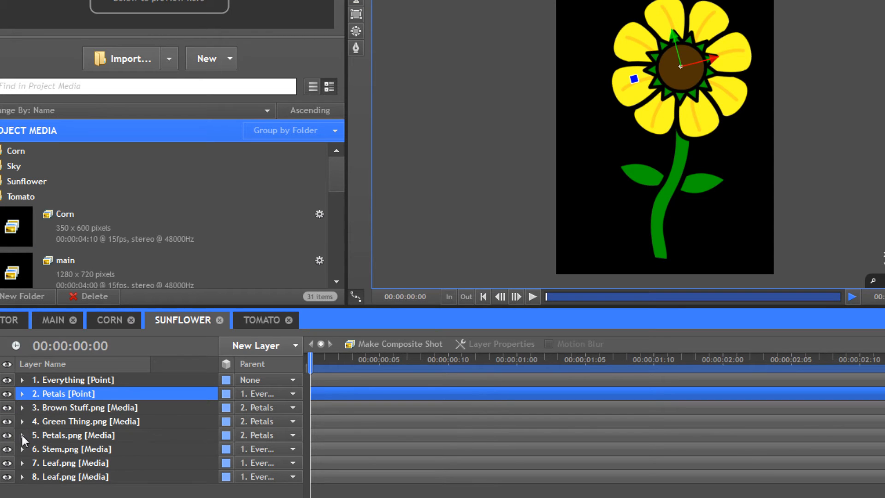
- Check the bounds of the Petals.png, Green Thing.png and Brown Stuff.png layers
click(74, 434)
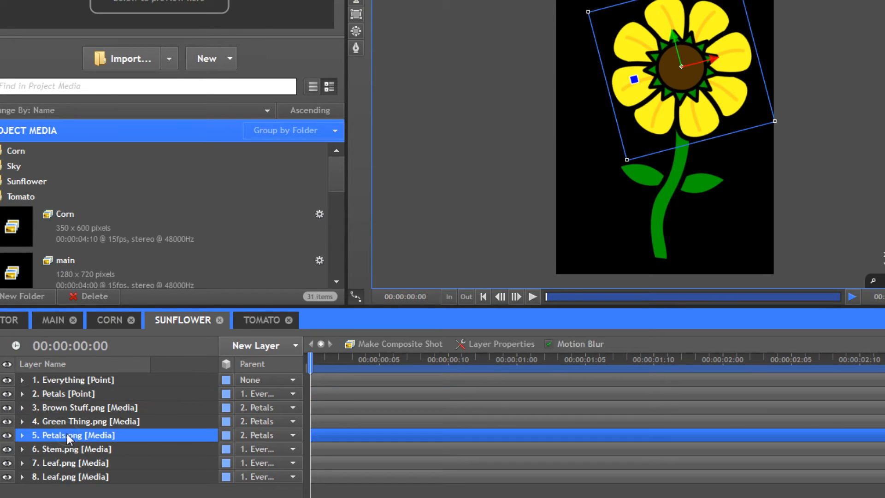
click(85, 421)
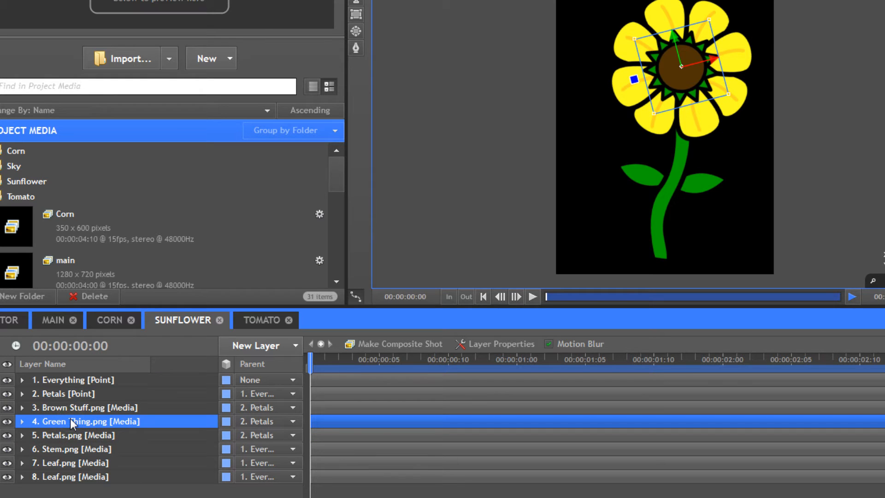
click(85, 406)
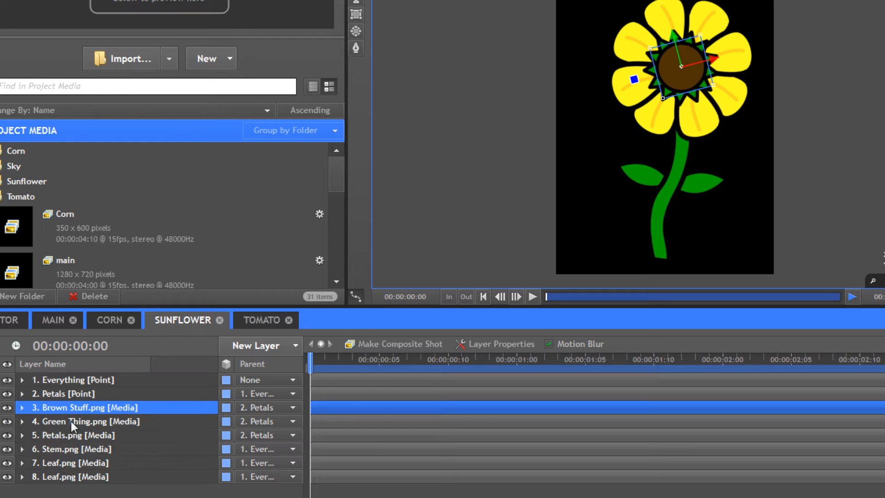
- Reveal the Petals point layer's transform that the flower-head images follow
click(64, 394)
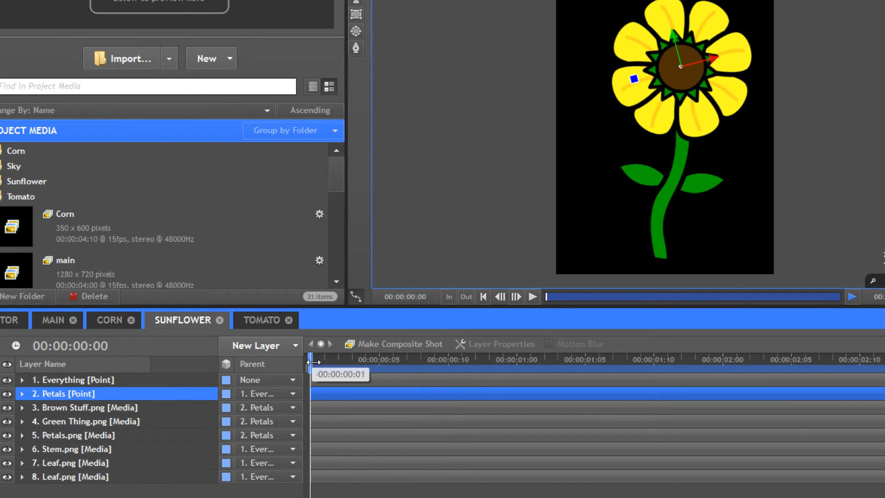
click(22, 394)
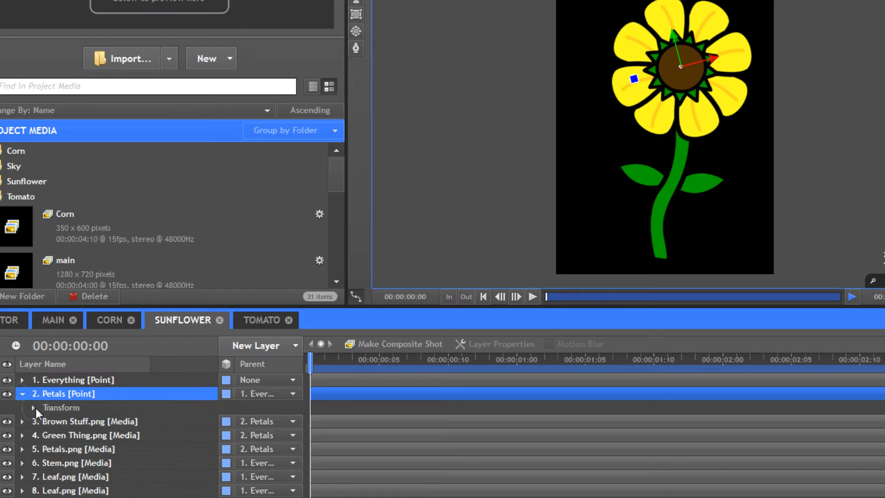
click(33, 408)
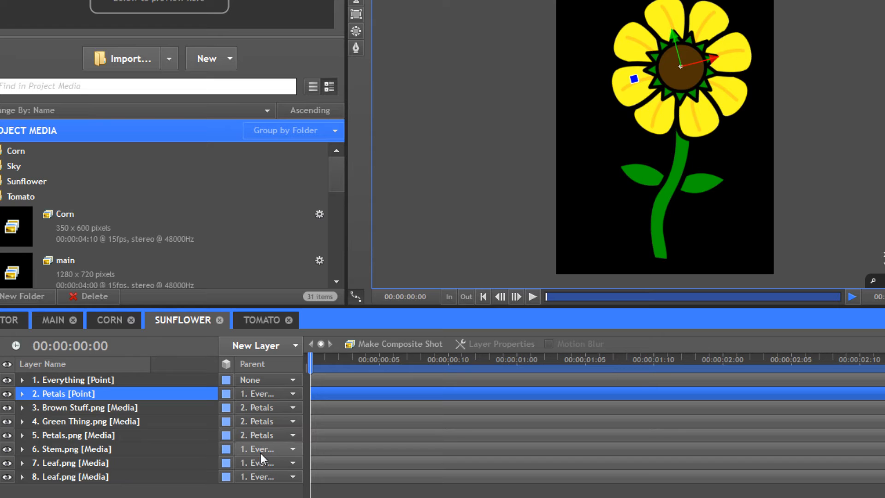
mouse_move(147, 384)
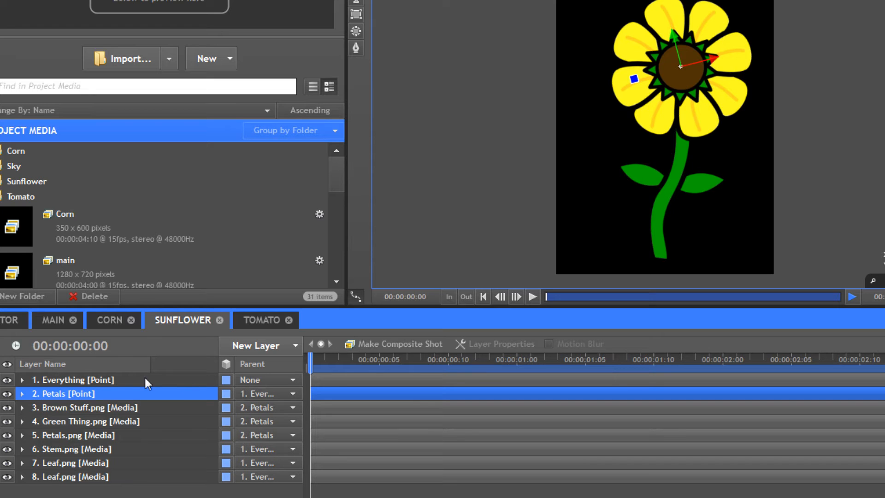
click(21, 394)
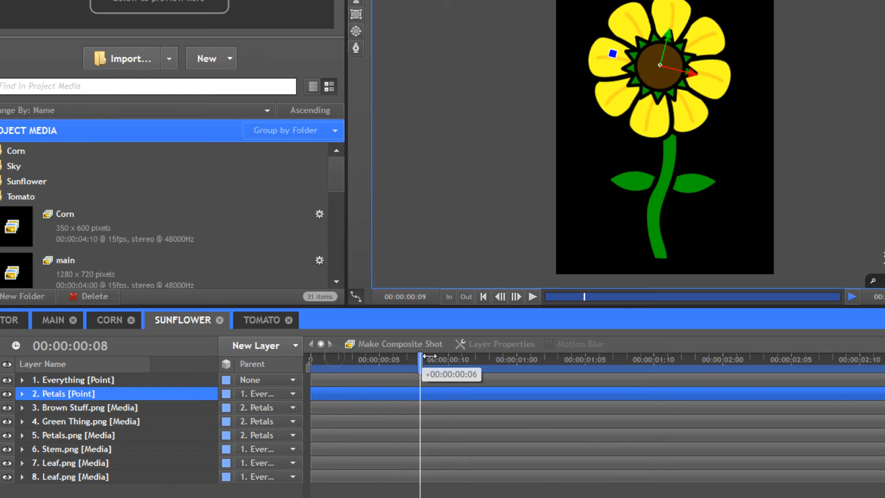
drag(426, 359, 391, 358)
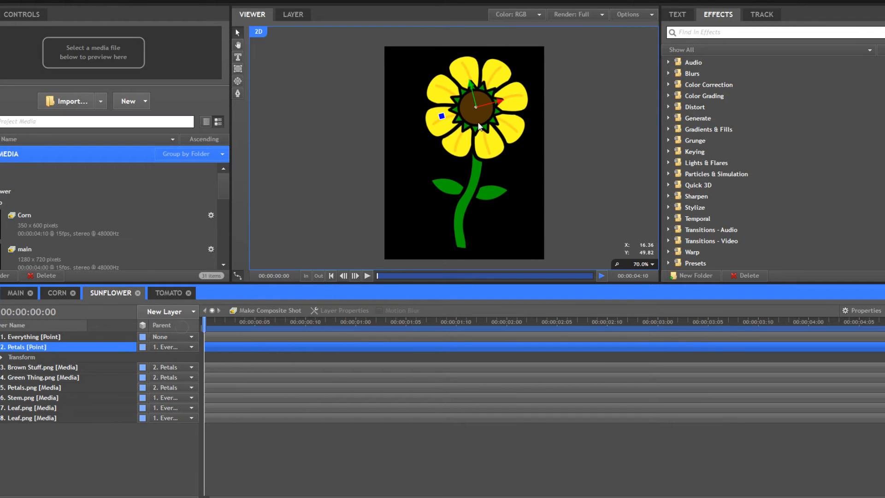
mouse_move(482, 157)
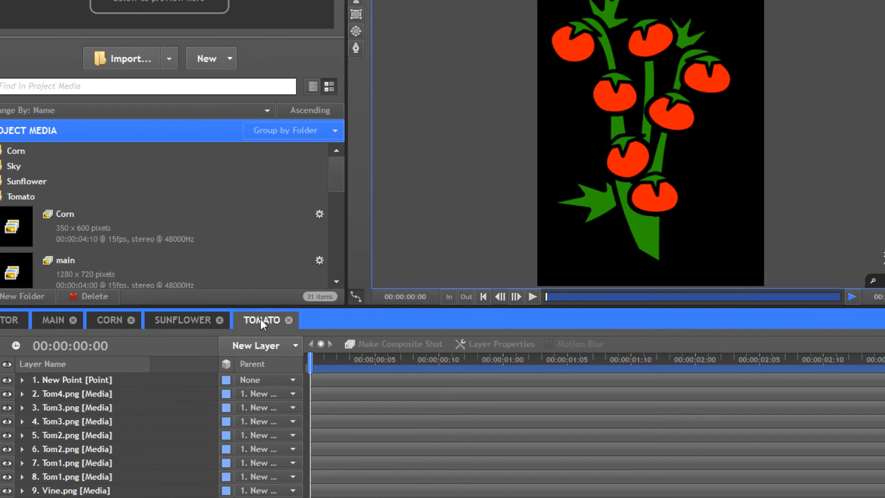
mouse_move(45, 468)
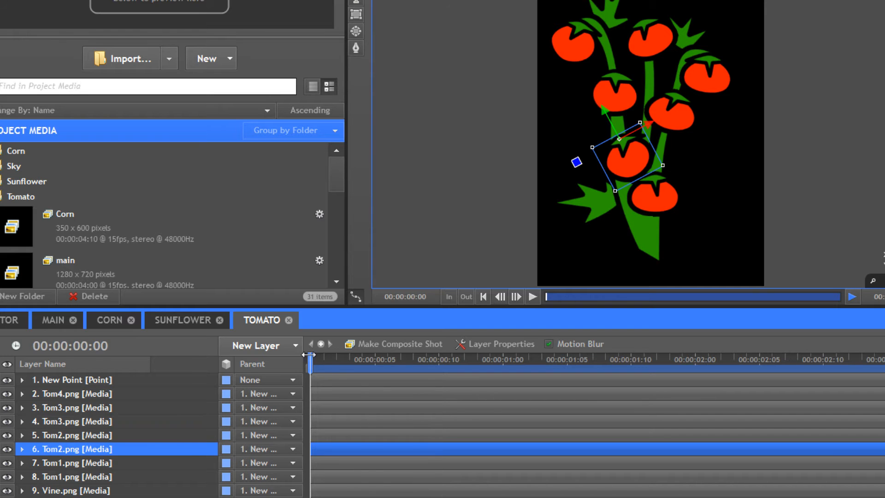
- Scrub the tomatoes' sway, return to frame 0 and select the parenting New Point layer
drag(310, 362, 398, 361)
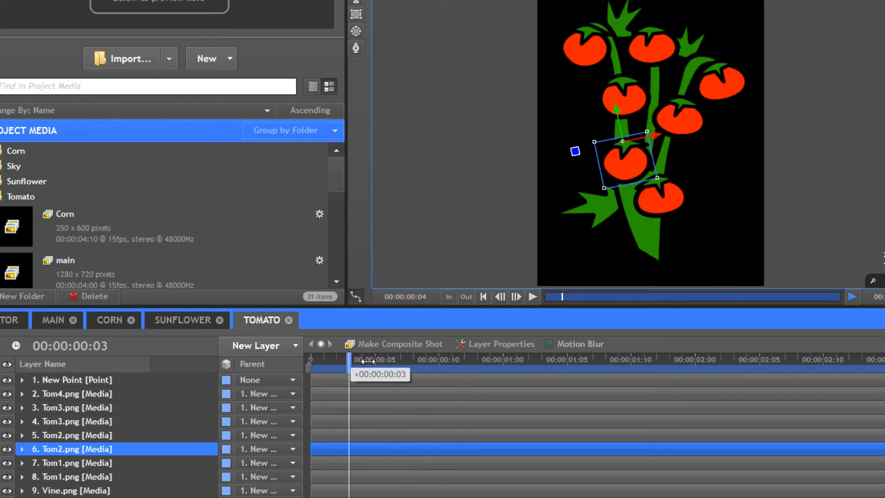
drag(350, 358, 541, 358)
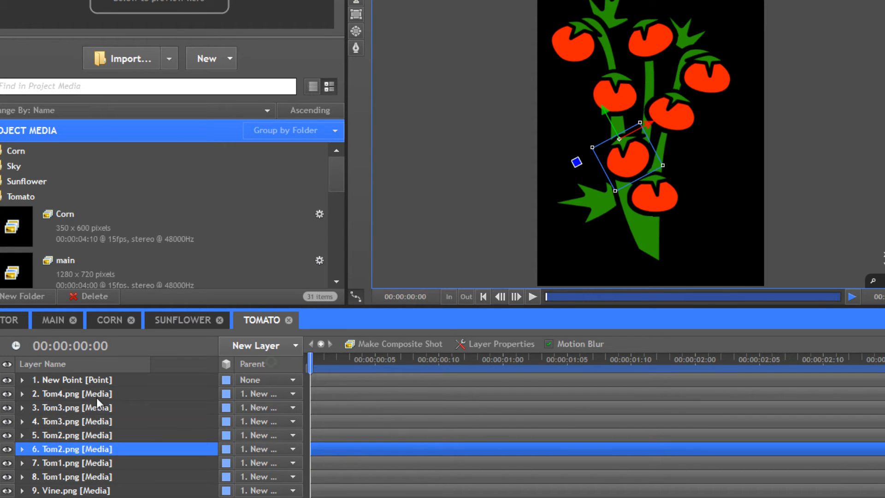
click(72, 379)
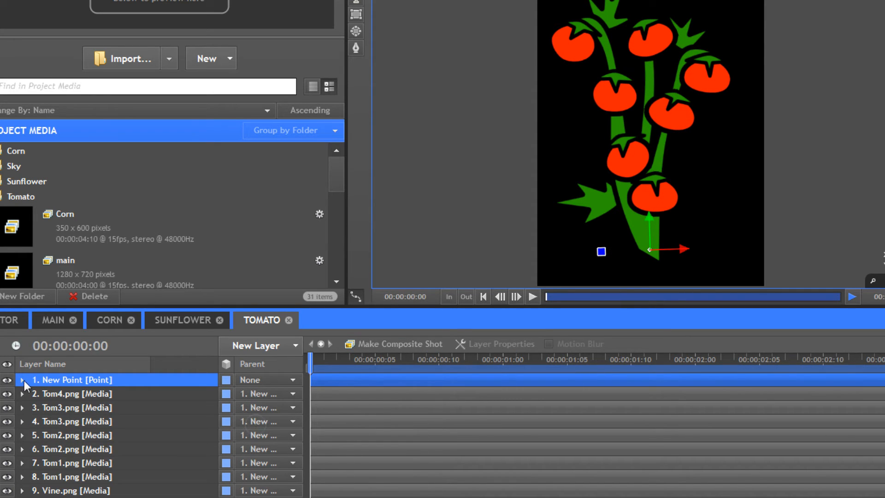
- Review the Tomato New Point's scale and rotation keyframes, then go to CORN
click(23, 379)
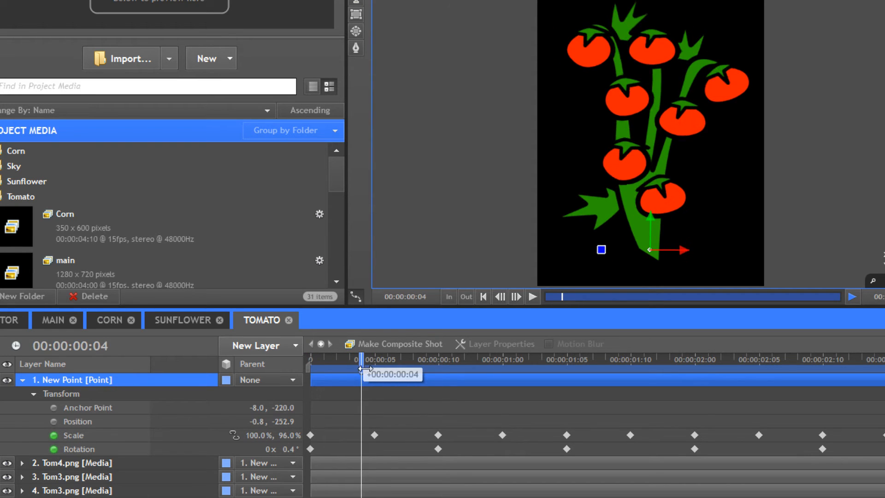
drag(360, 368, 312, 368)
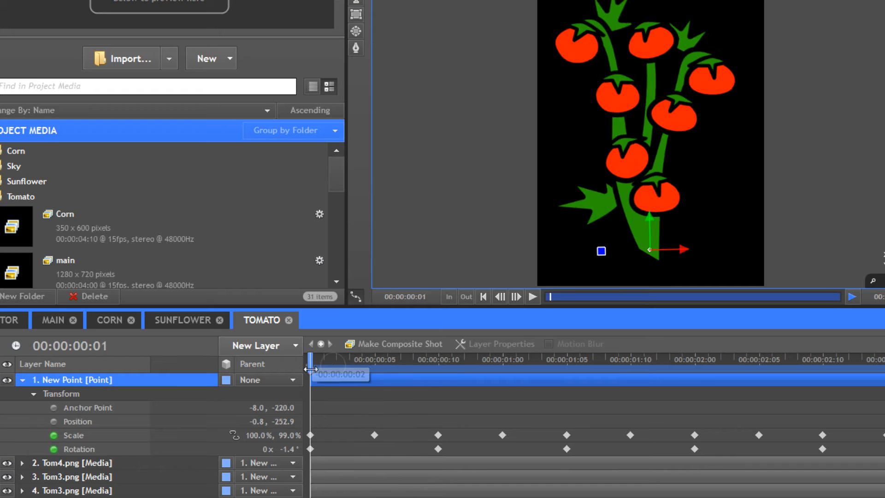
click(109, 319)
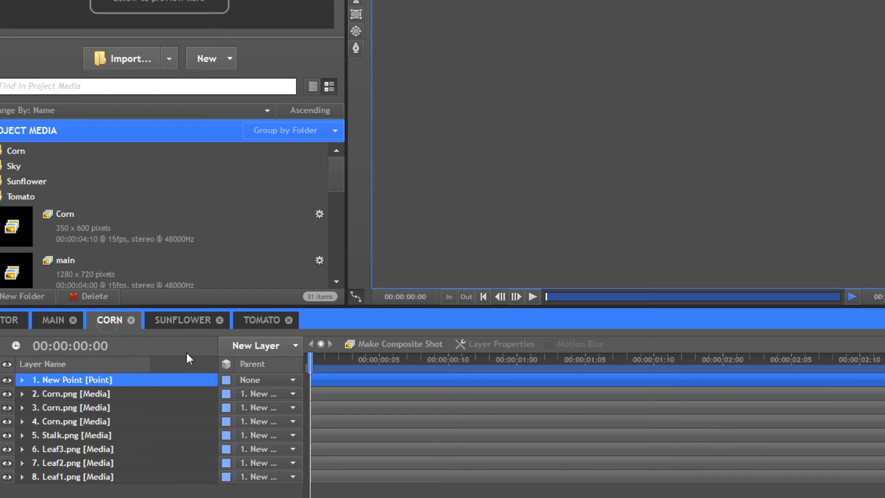
- Show the Corn parent point's transform keyframes and scrub the stalk's sway
click(22, 379)
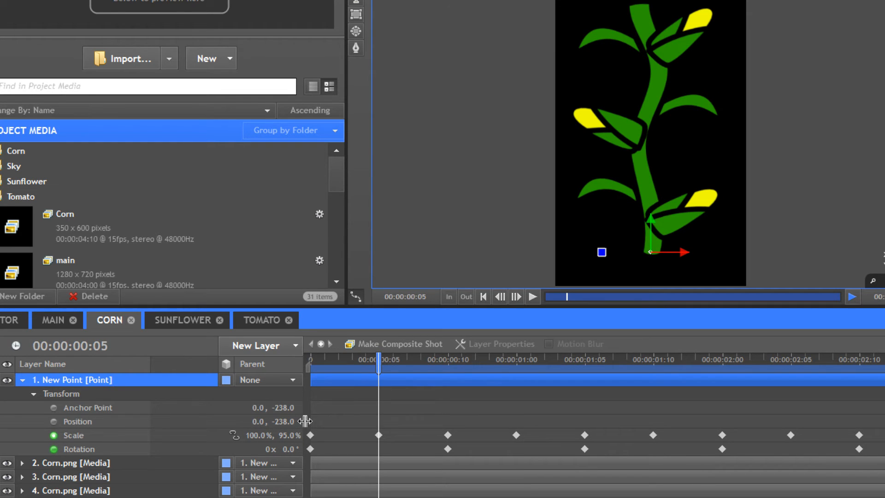
mouse_move(618, 172)
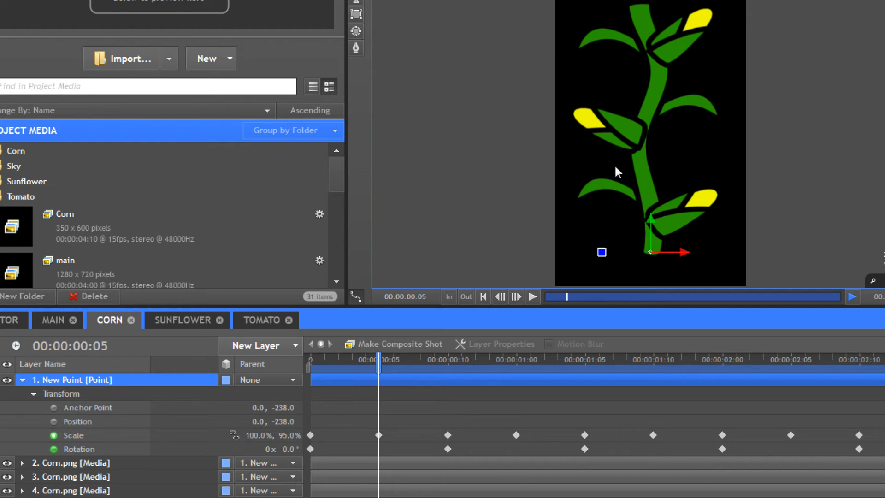
mouse_move(660, 176)
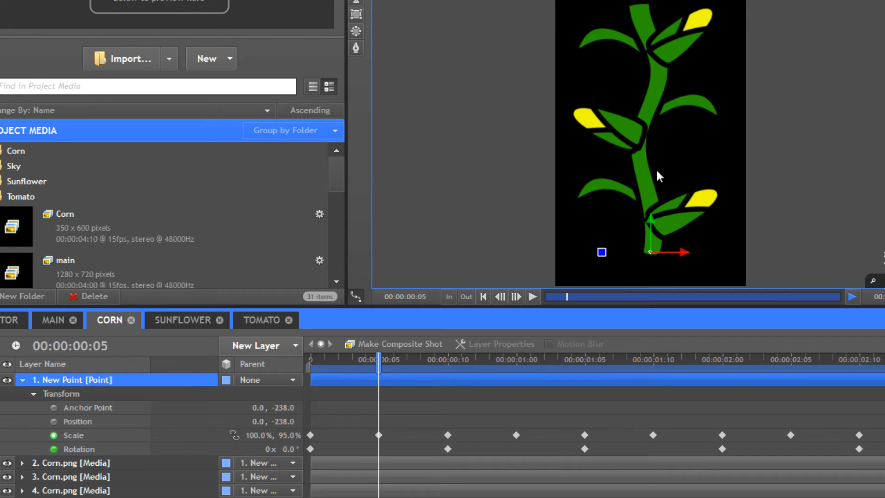
mouse_move(649, 259)
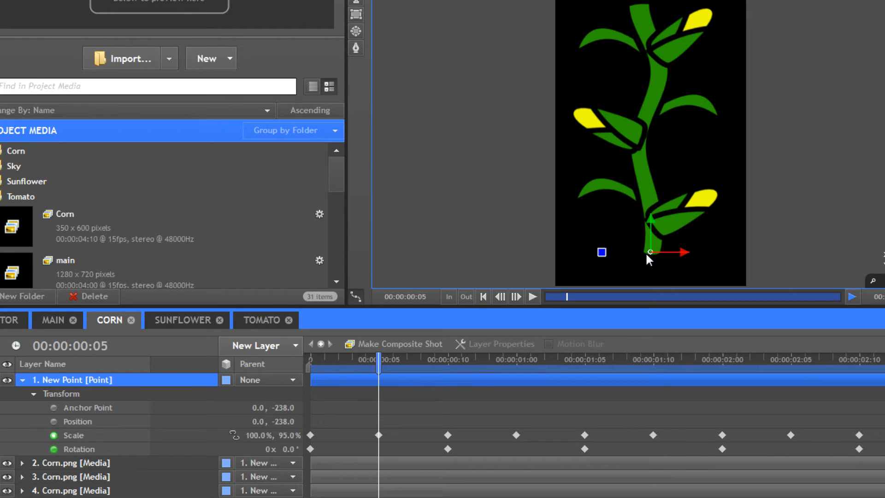
mouse_move(430, 387)
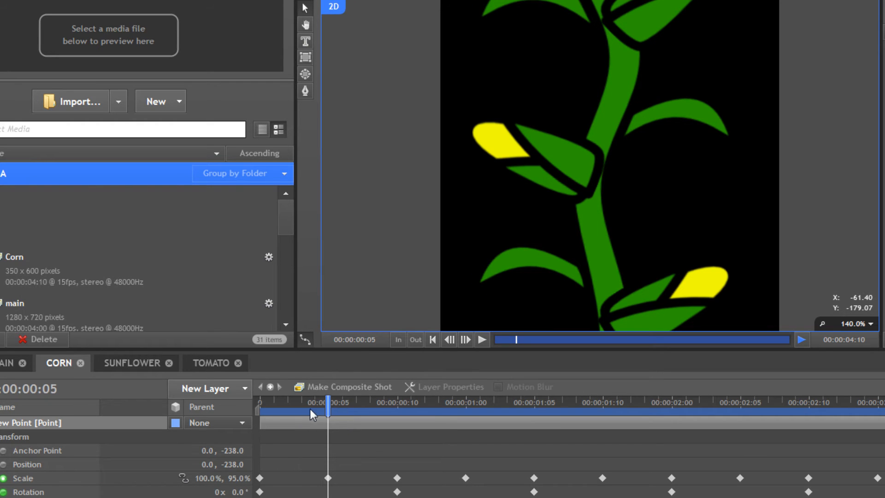
drag(327, 403, 477, 403)
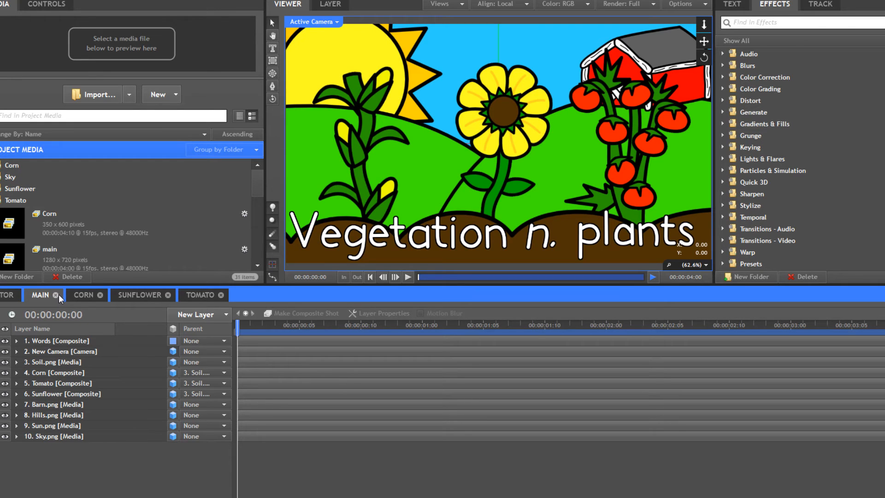
mouse_move(138, 437)
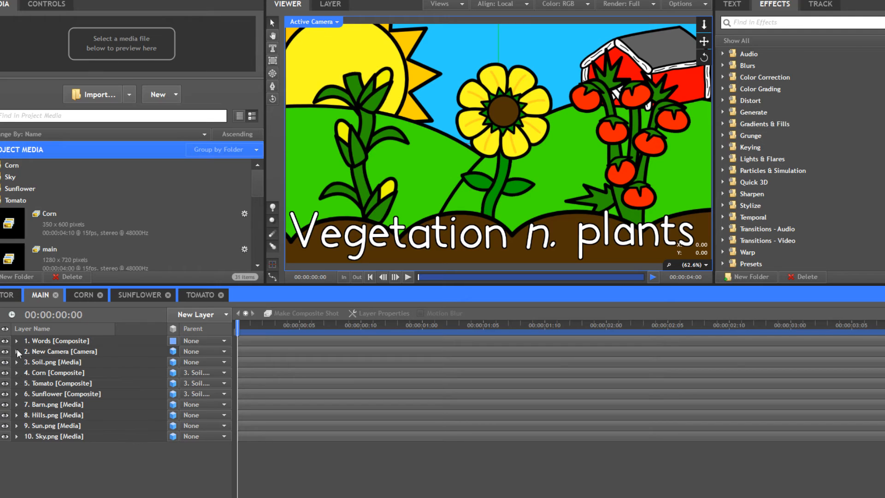
- Hide the Words composite layer carrying the 'Vegetation n. plants' caption
click(6, 340)
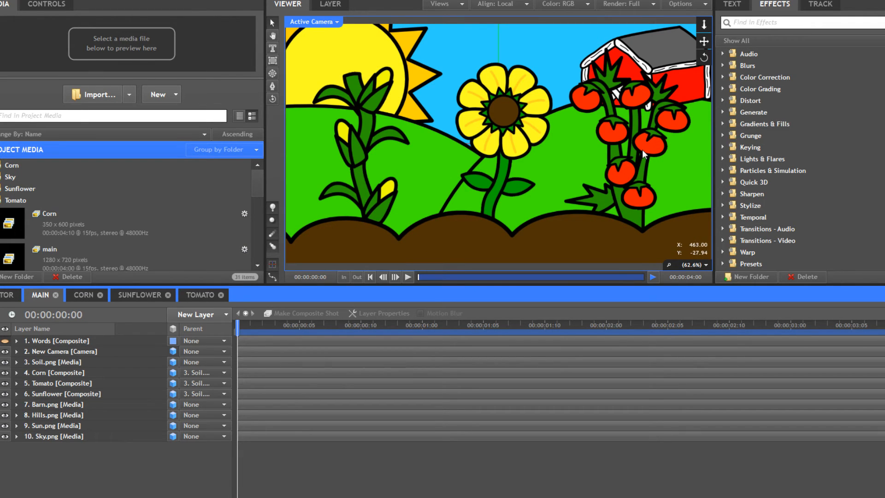
mouse_move(468, 50)
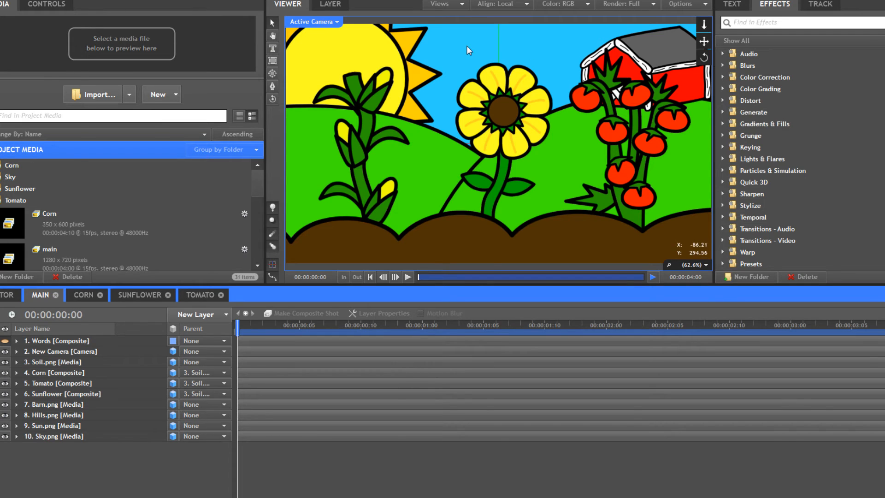
- View the MAIN scene in Perspective and orbit to show the layers spaced in depth
click(314, 21)
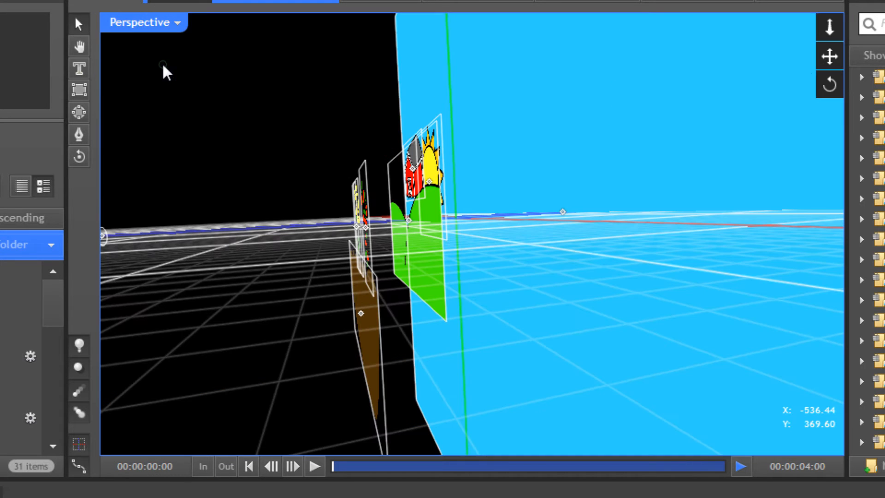
mouse_move(463, 302)
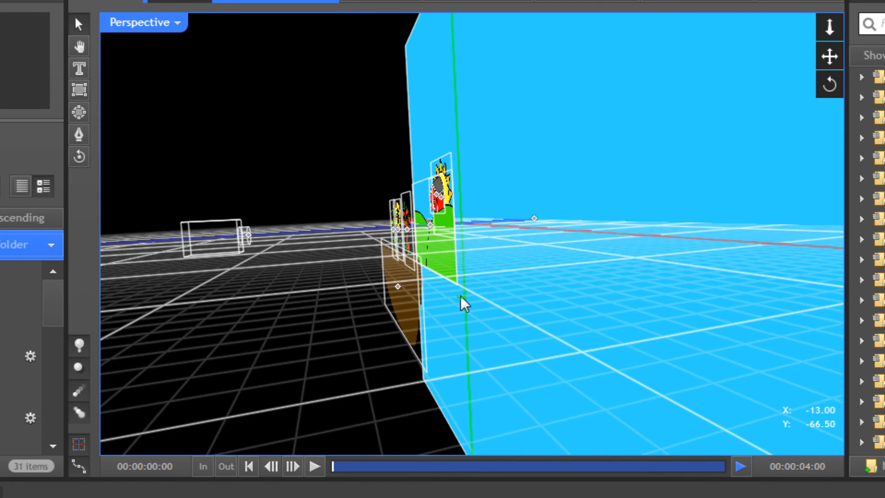
drag(463, 303, 505, 308)
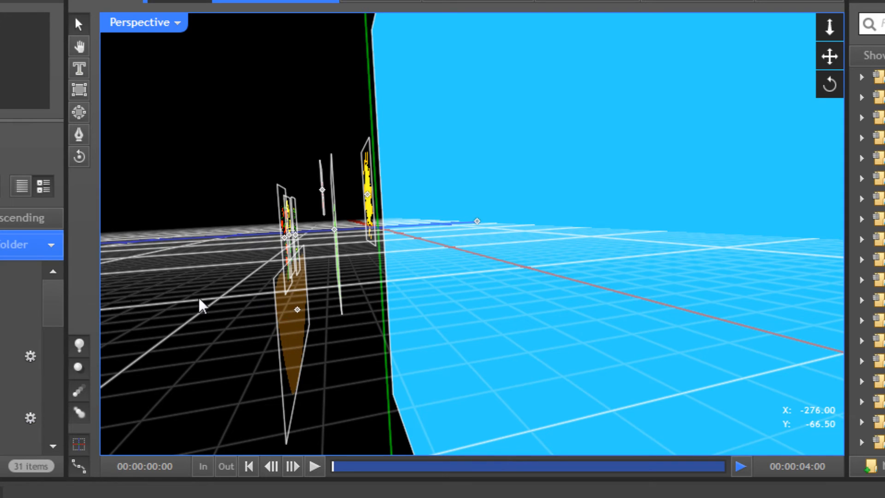
mouse_move(220, 331)
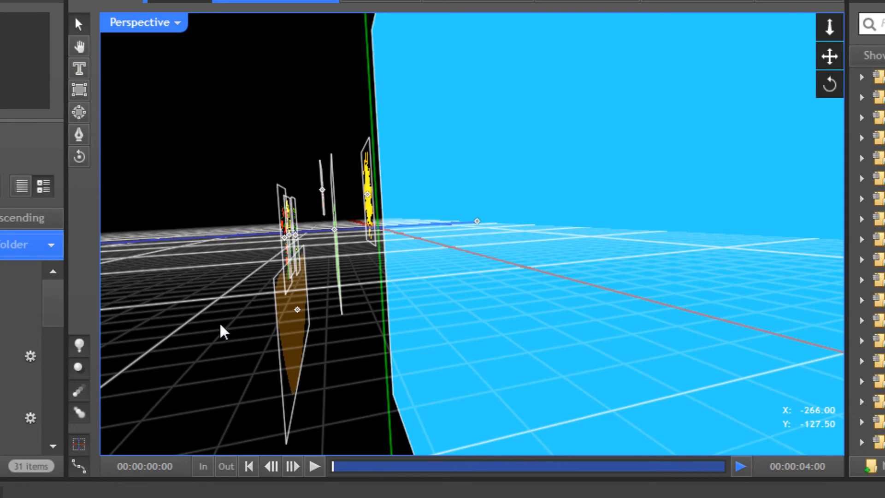
drag(220, 330, 404, 296)
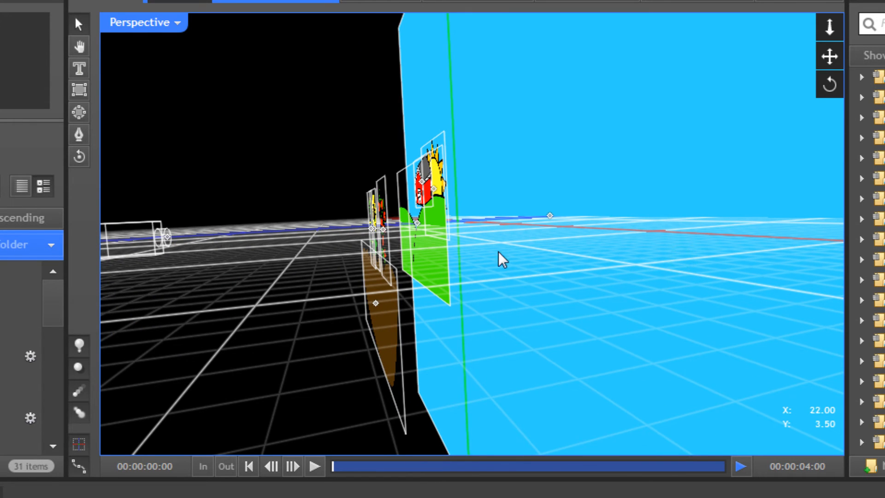
mouse_move(314, 336)
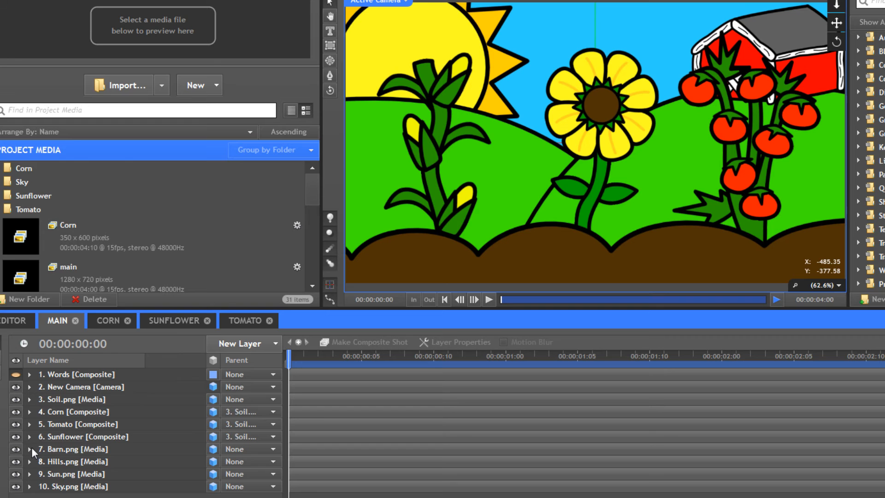
mouse_move(29, 446)
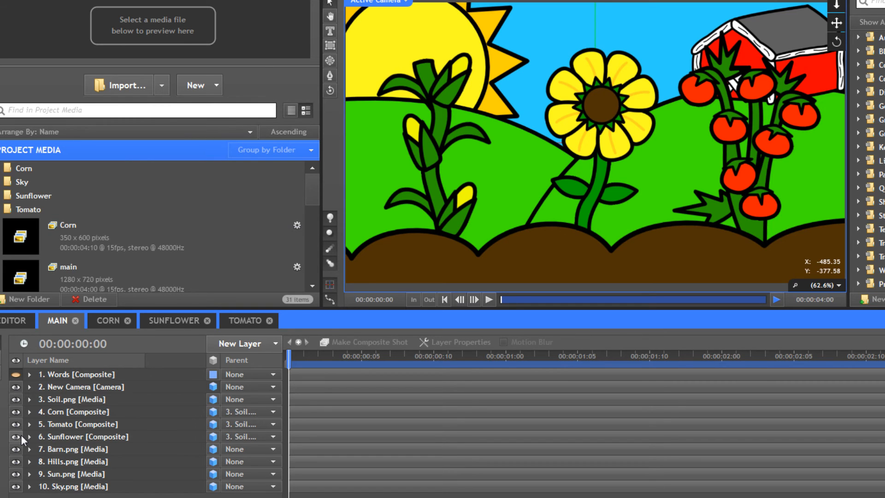
click(16, 424)
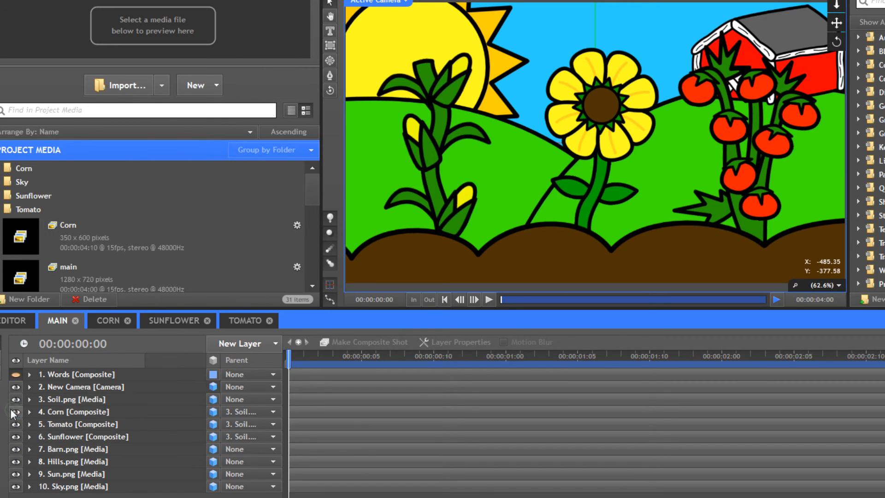
mouse_move(16, 411)
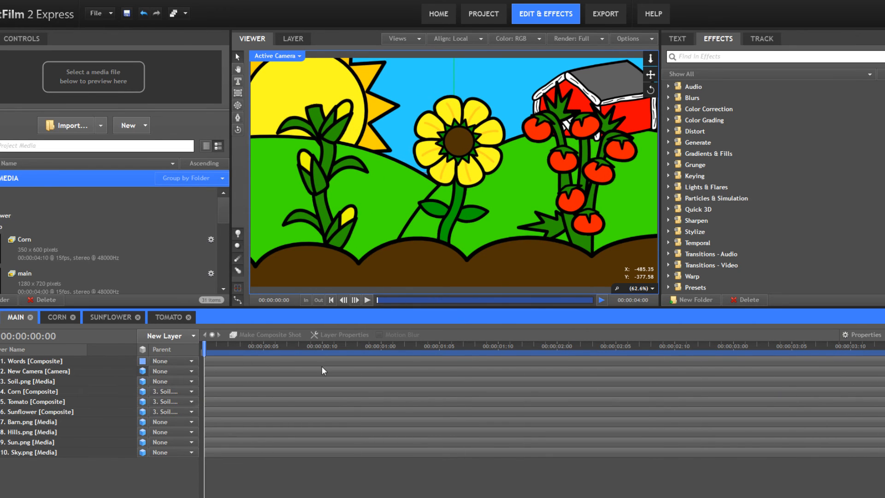
- Show the To Computer export set as a 1280×720 PNG image sequence
click(604, 14)
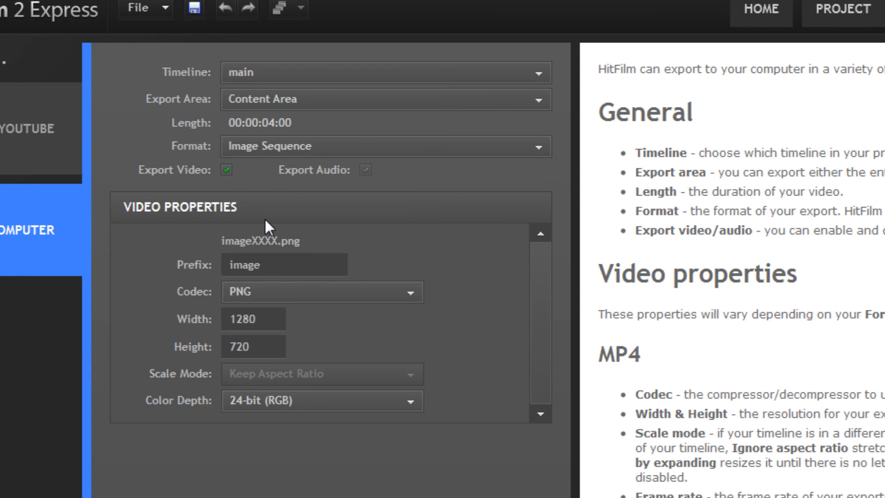
click(545, 15)
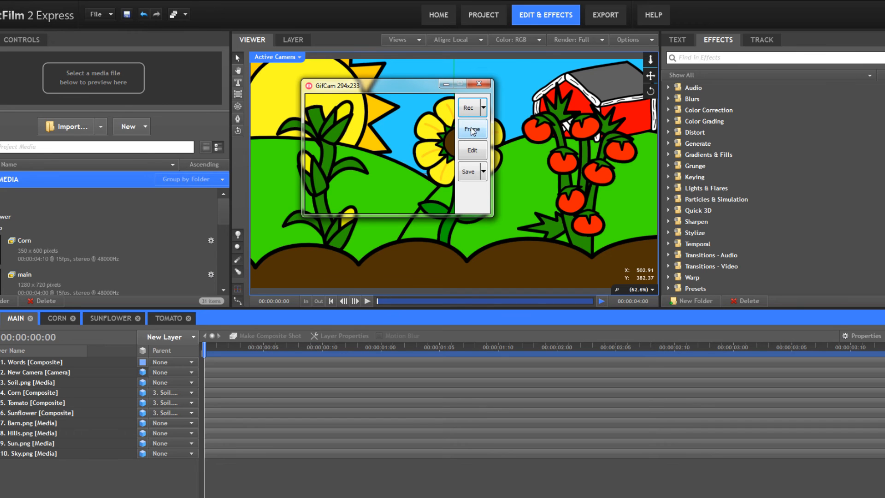
mouse_move(480, 84)
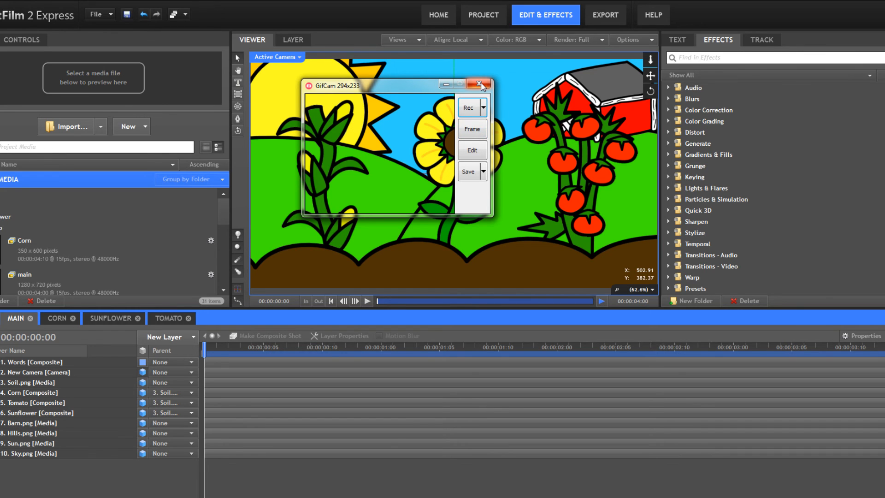
mouse_move(479, 84)
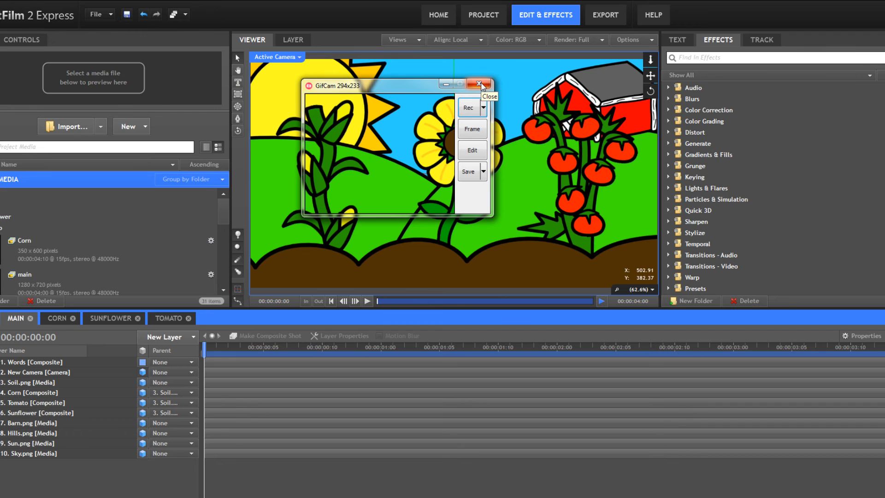
mouse_move(484, 87)
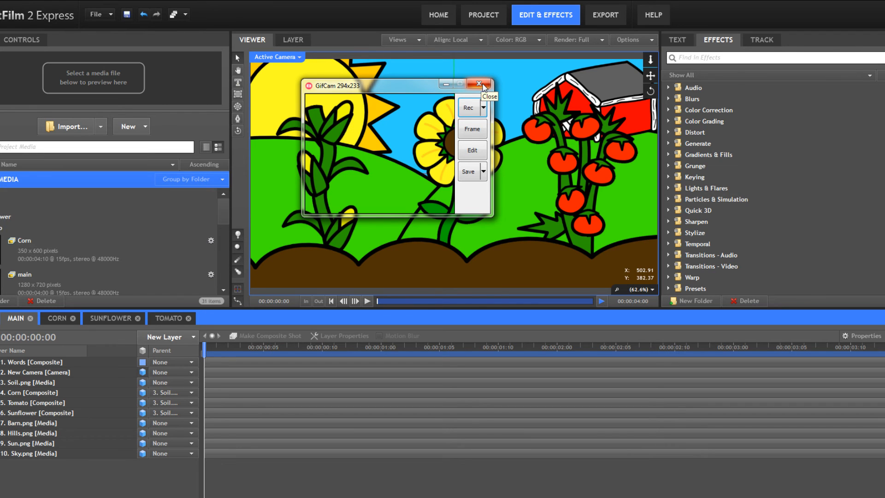
mouse_move(476, 138)
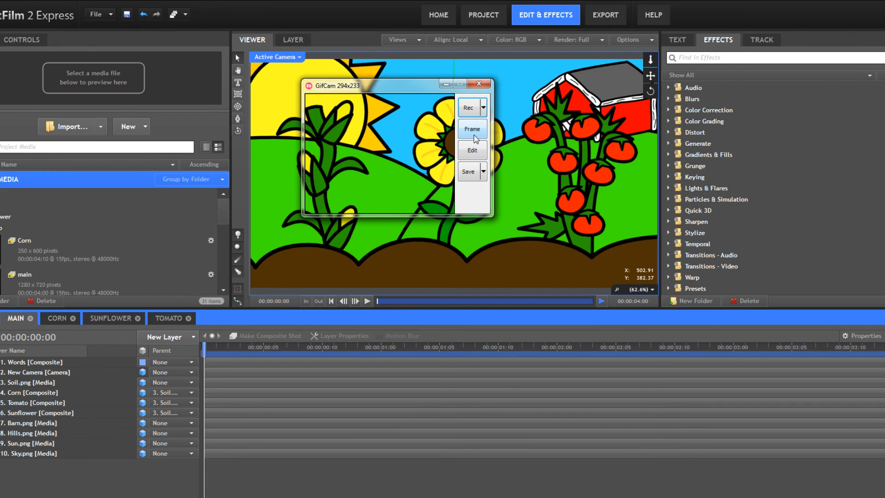
mouse_move(486, 138)
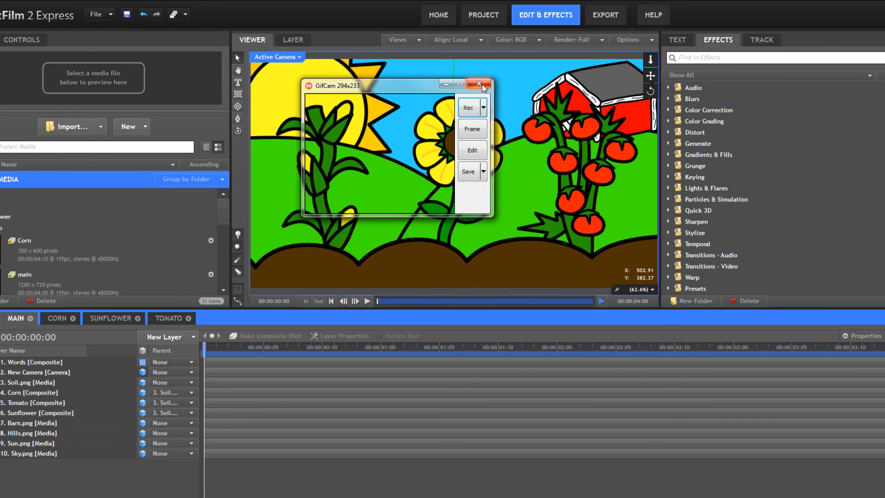
mouse_move(479, 84)
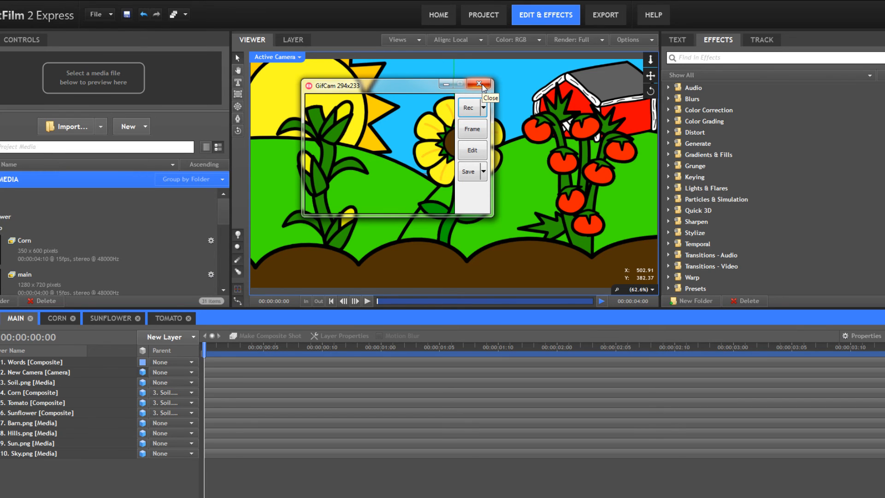
- Close the GifCam recorder window over the garden scene
click(479, 84)
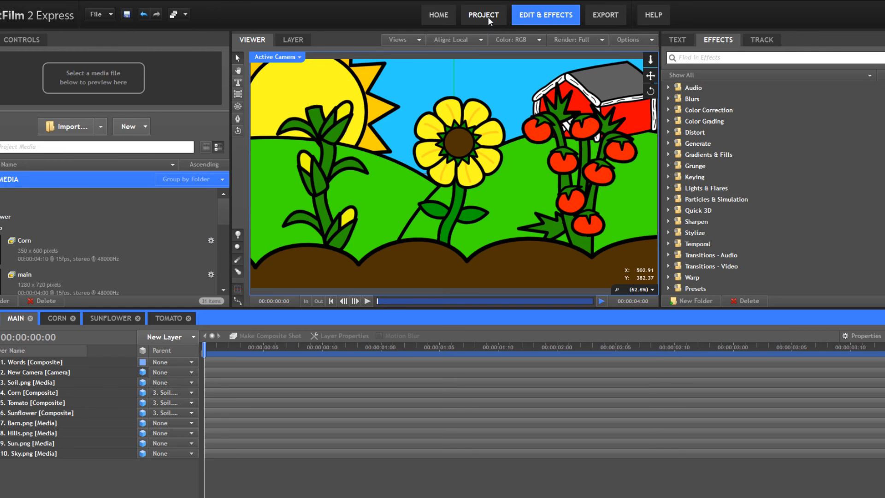
- Review the project's 1280 × 720 size and keep the frame rate at 15 fps
click(483, 14)
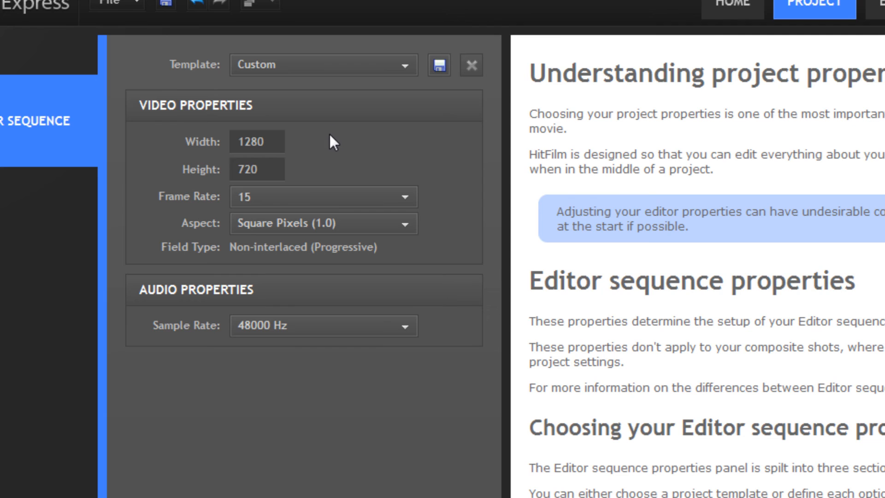
mouse_move(323, 160)
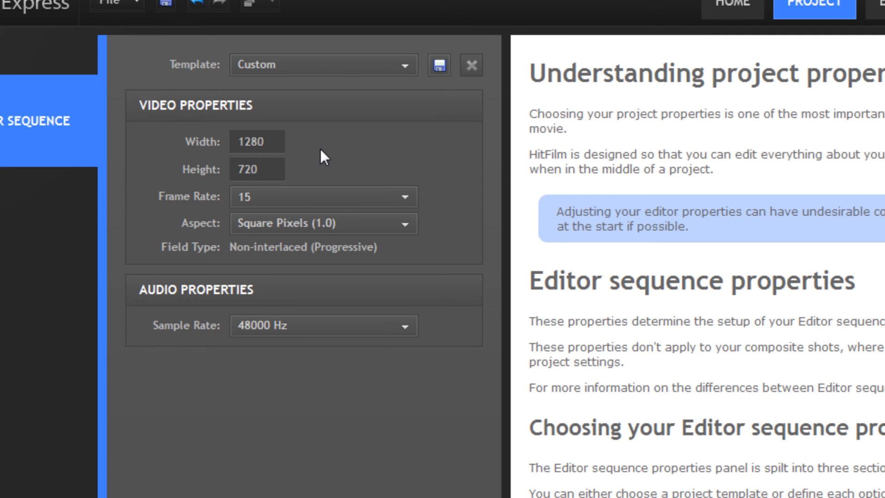
mouse_move(329, 159)
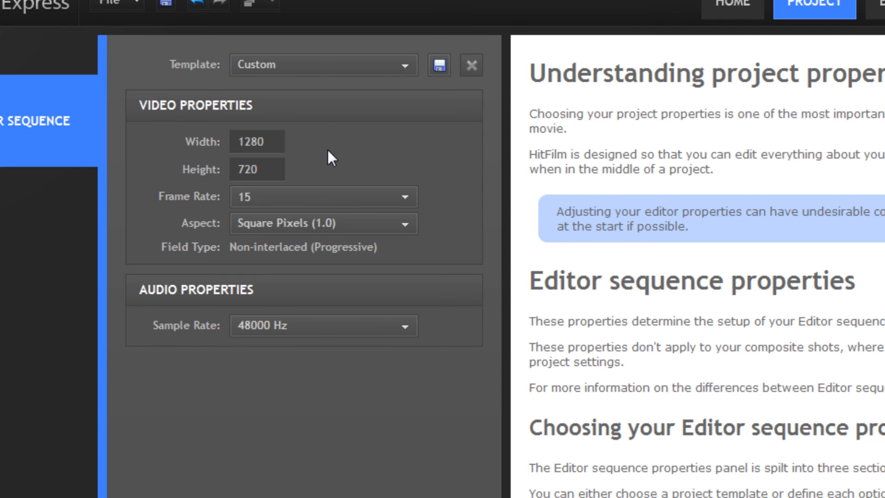
mouse_move(361, 193)
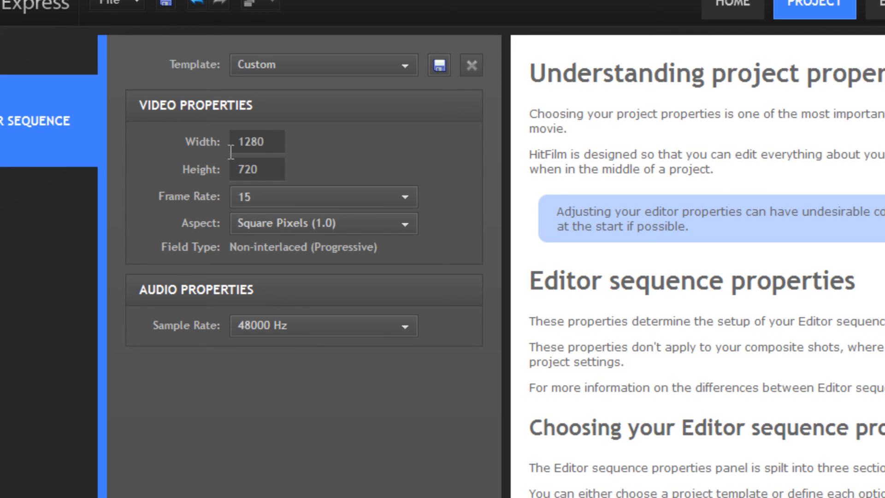
mouse_move(312, 167)
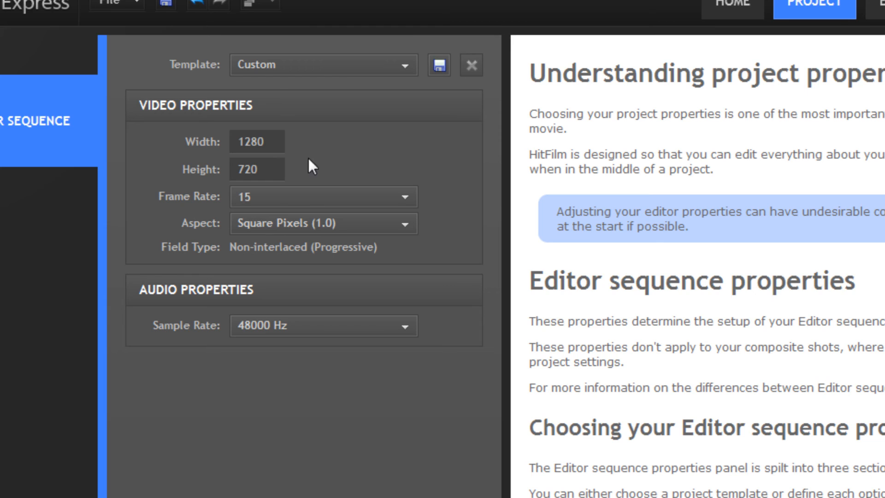
click(258, 142)
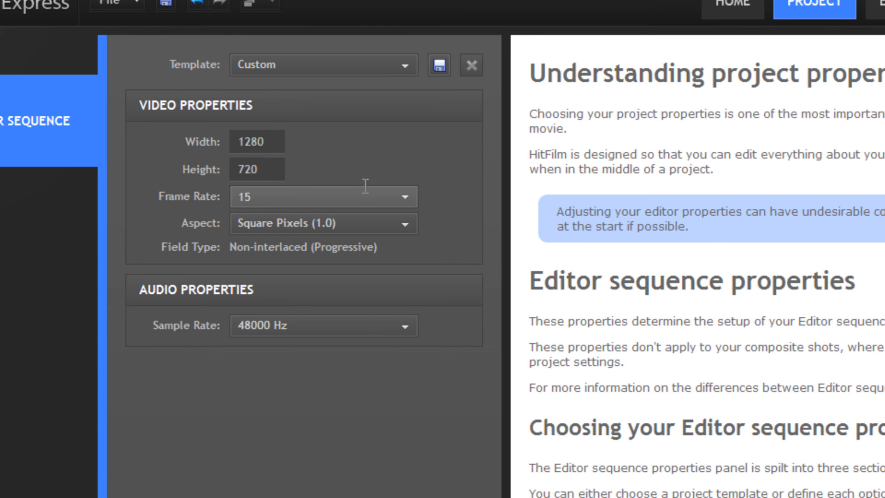
click(404, 196)
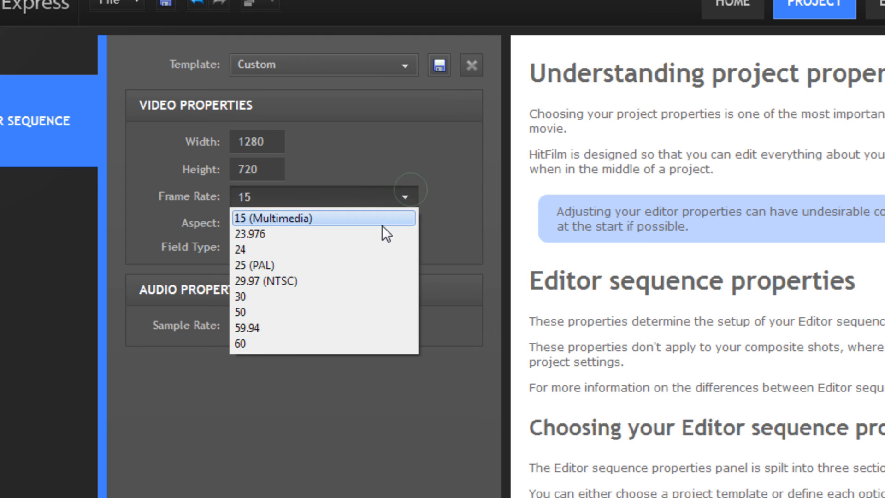
click(275, 218)
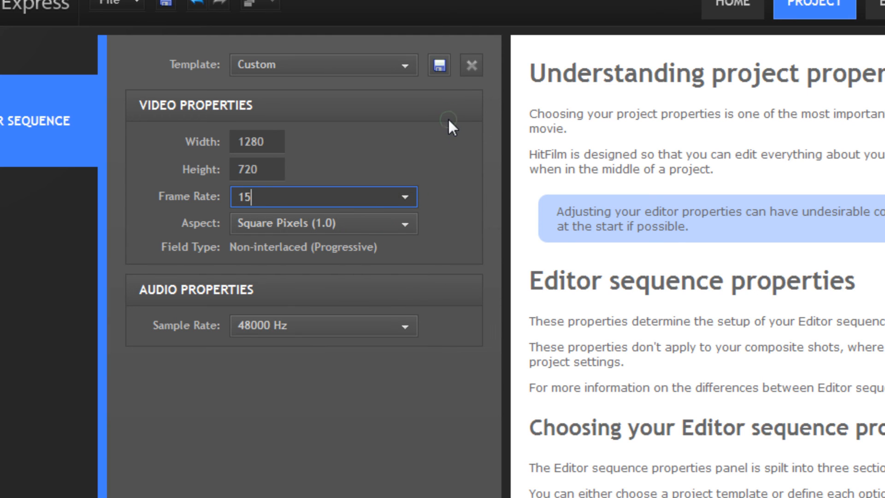
mouse_move(446, 148)
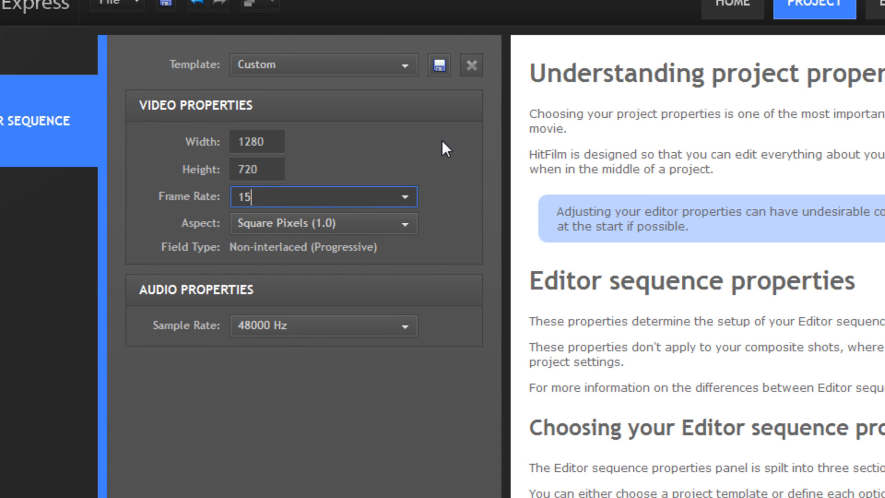
- Return to the Edit & Effects workspace showing the MAIN garden scene and its layers
click(614, 12)
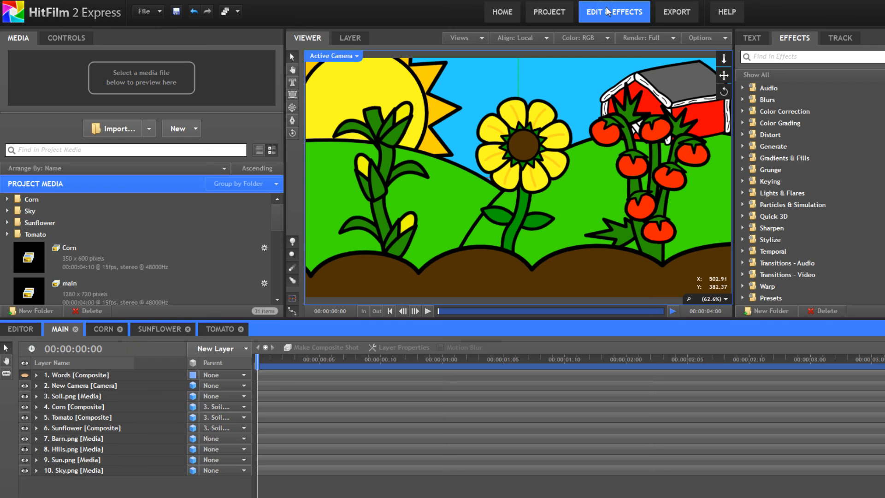
mouse_move(647, 38)
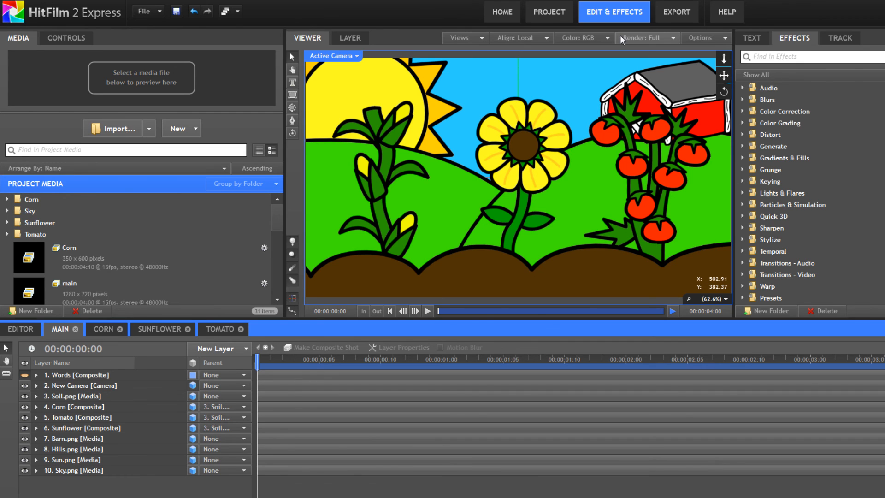
mouse_move(324, 305)
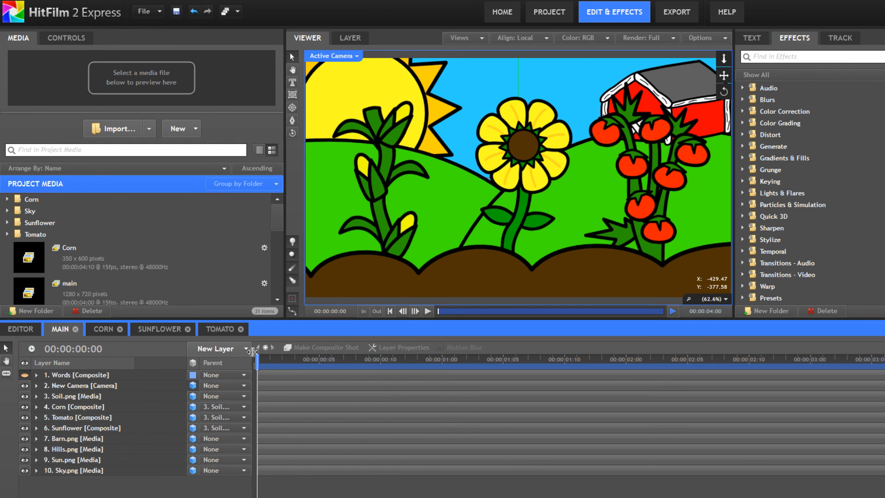
- Enter 60 as the project frame rate, revisit the rate list, then return to the garden scene
click(501, 11)
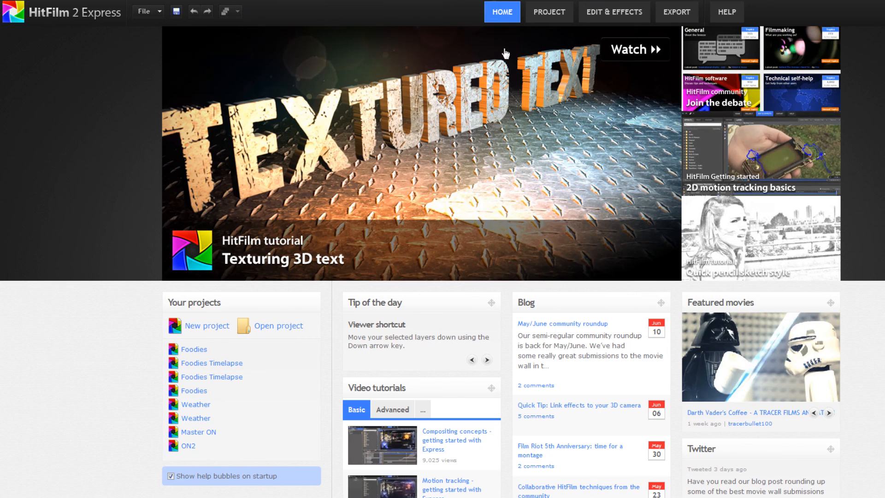
click(547, 11)
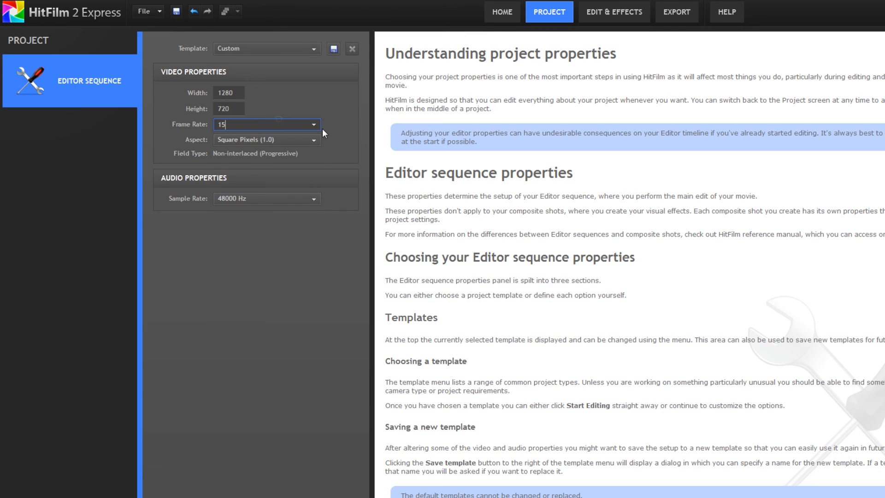
text(60)
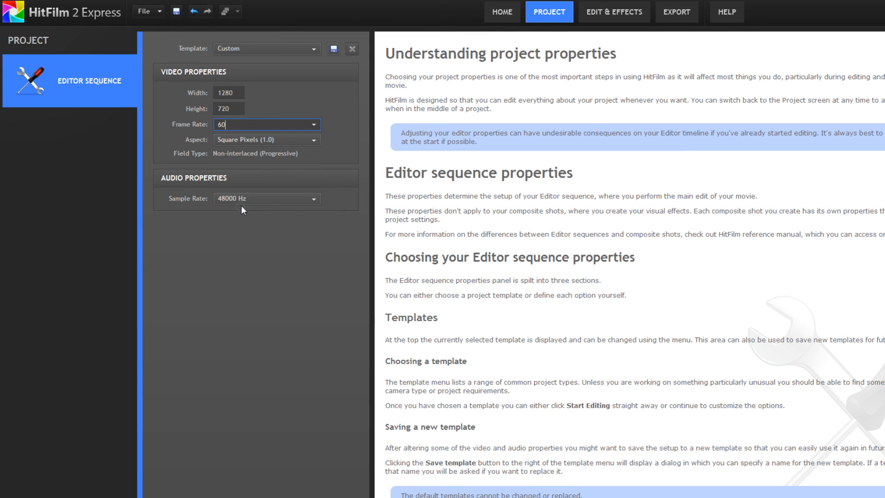
click(313, 125)
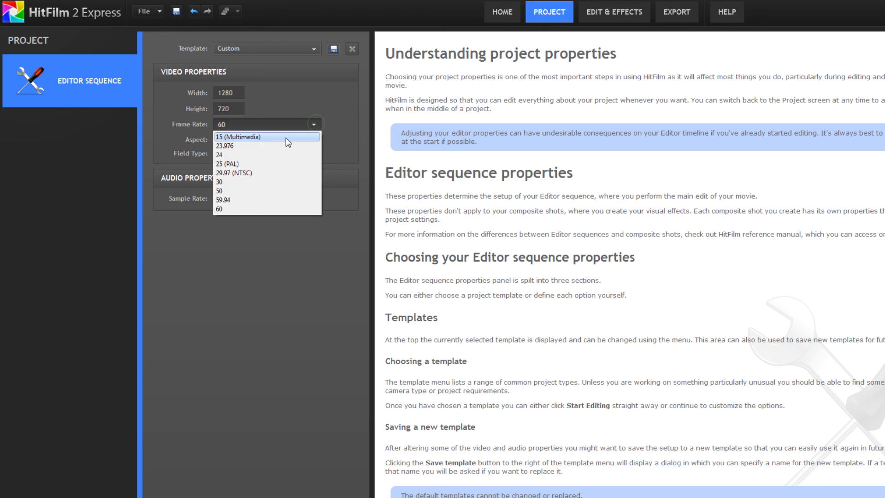
click(613, 11)
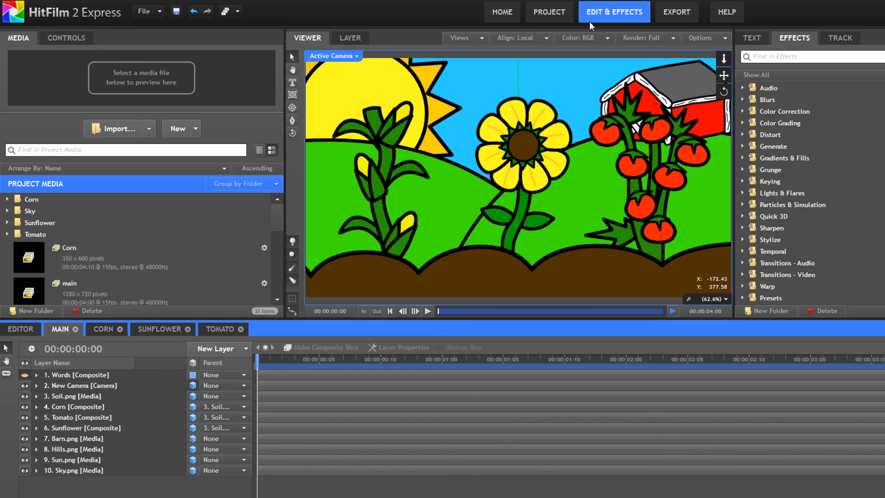
mouse_move(338, 320)
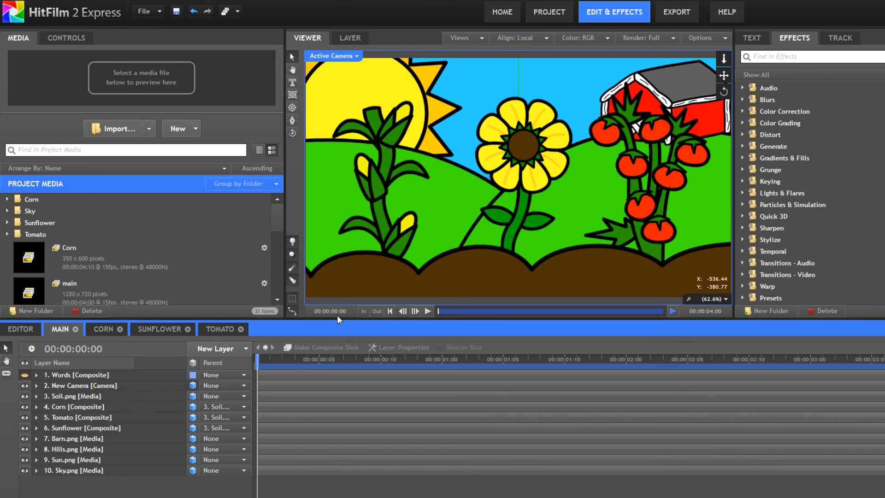
click(427, 311)
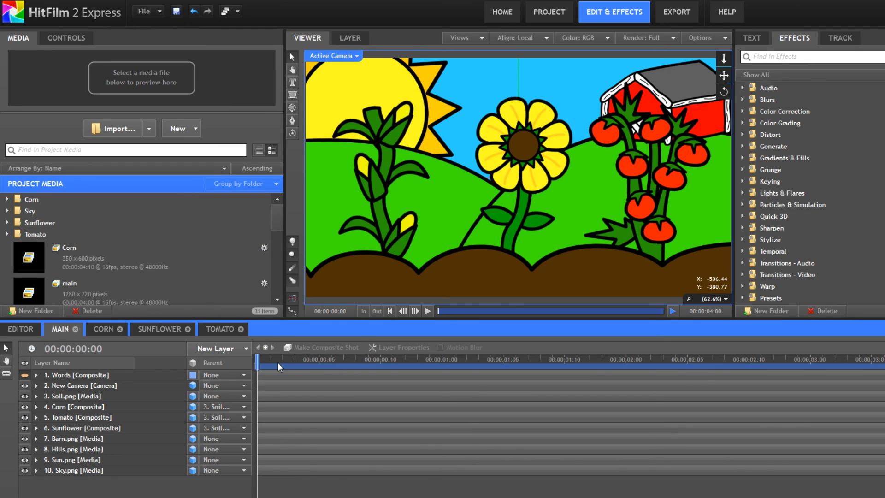
mouse_move(290, 370)
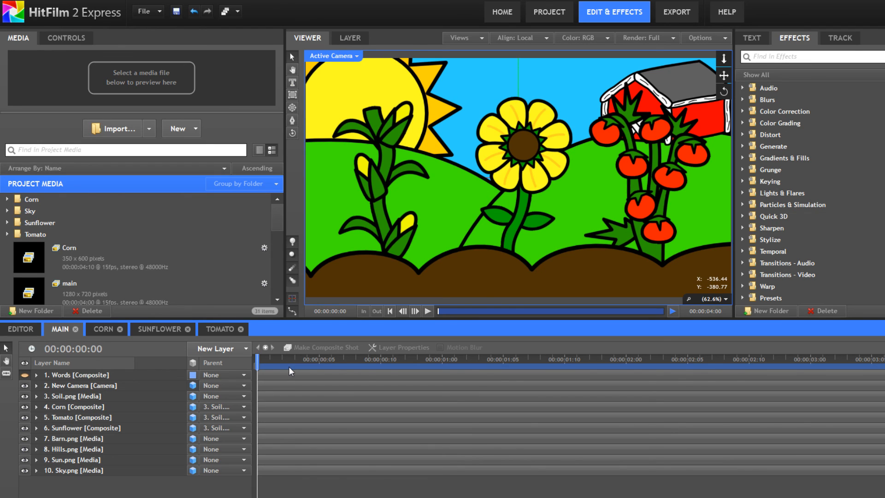
mouse_move(298, 372)
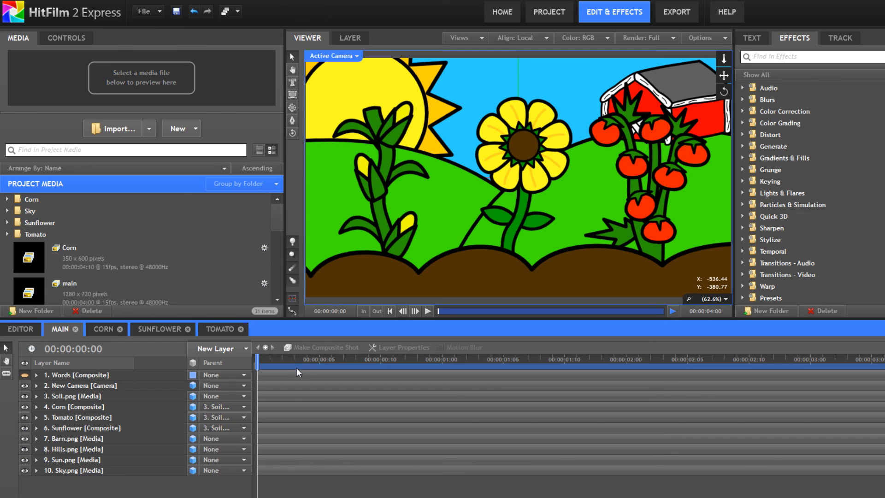
mouse_move(303, 373)
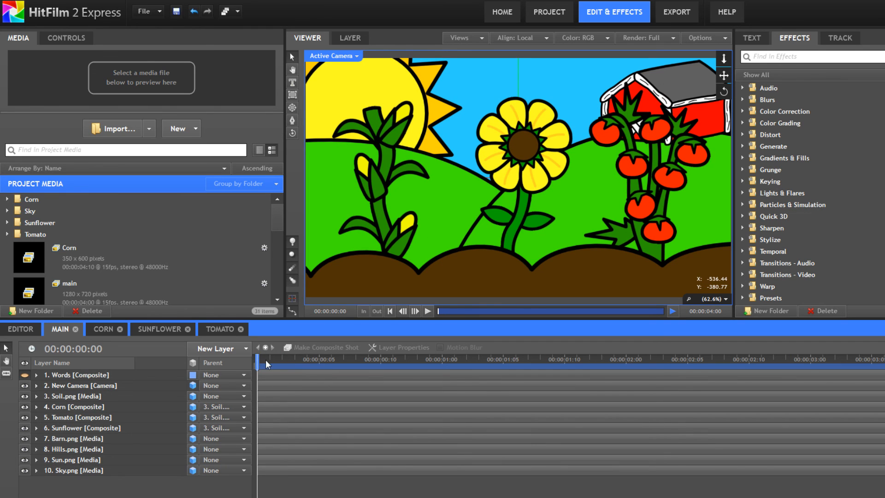
mouse_move(273, 358)
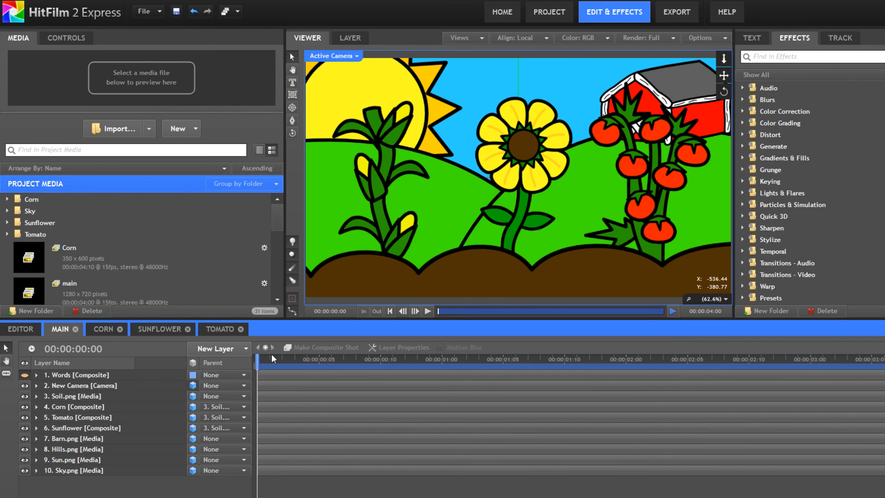
mouse_move(266, 360)
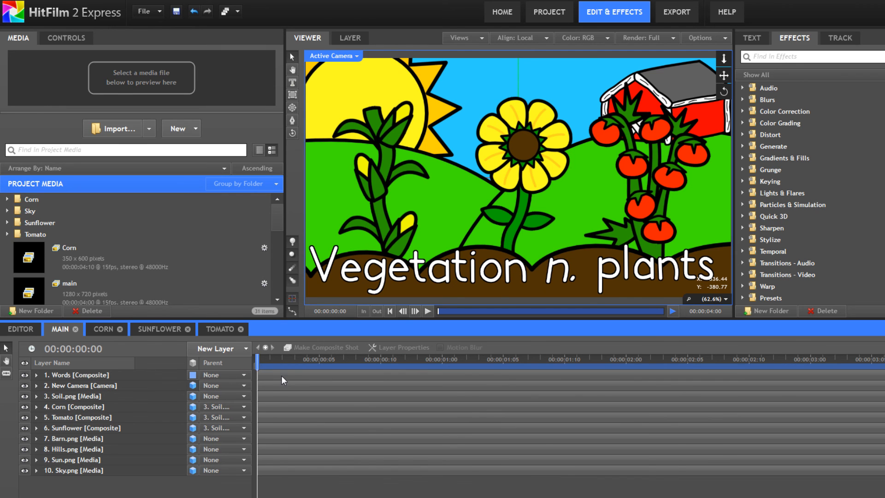
mouse_move(288, 377)
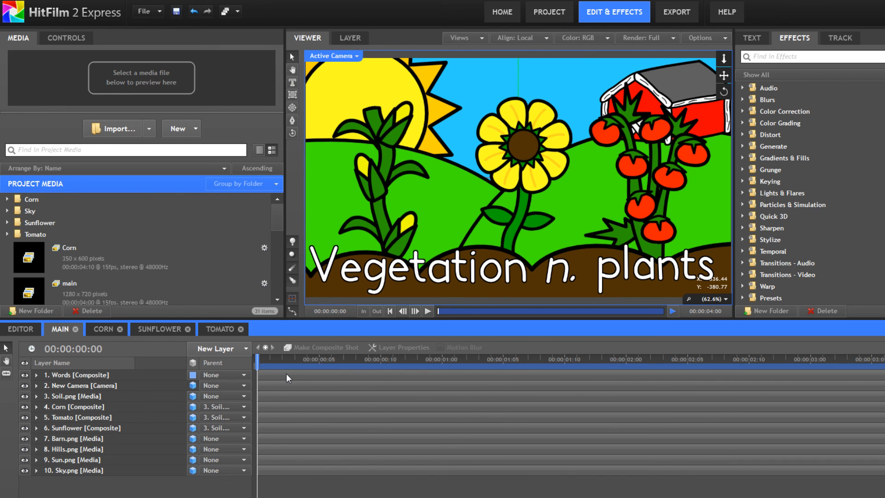